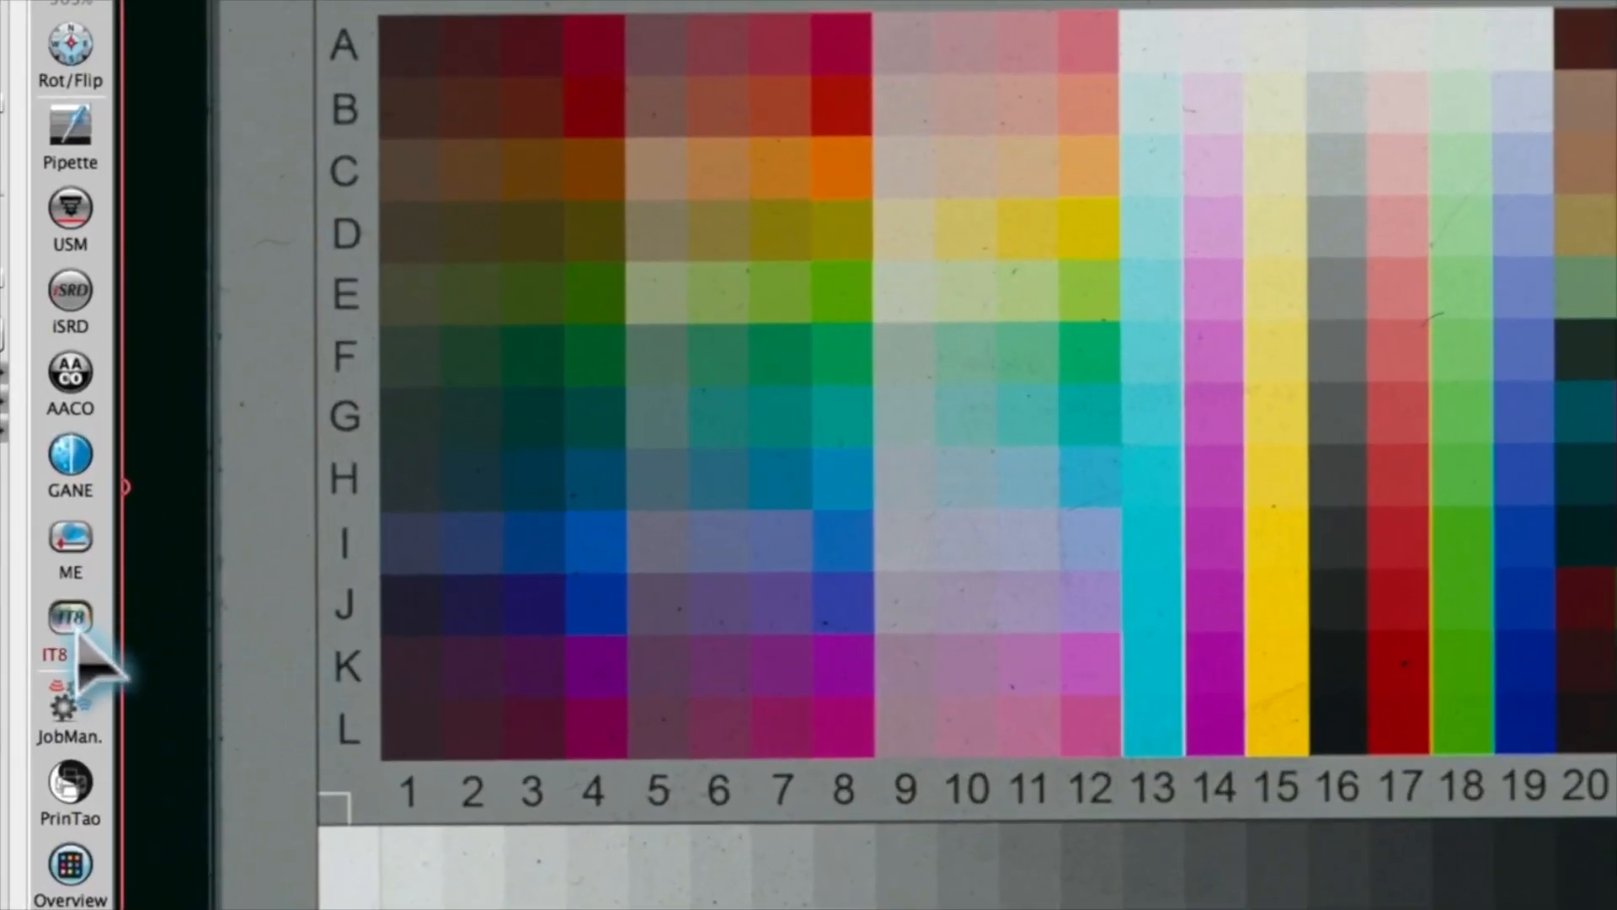
# - Run an automatic IT8 calibration against the target slide and accept the DeltaE 1.2 result
pyautogui.click(69, 617)
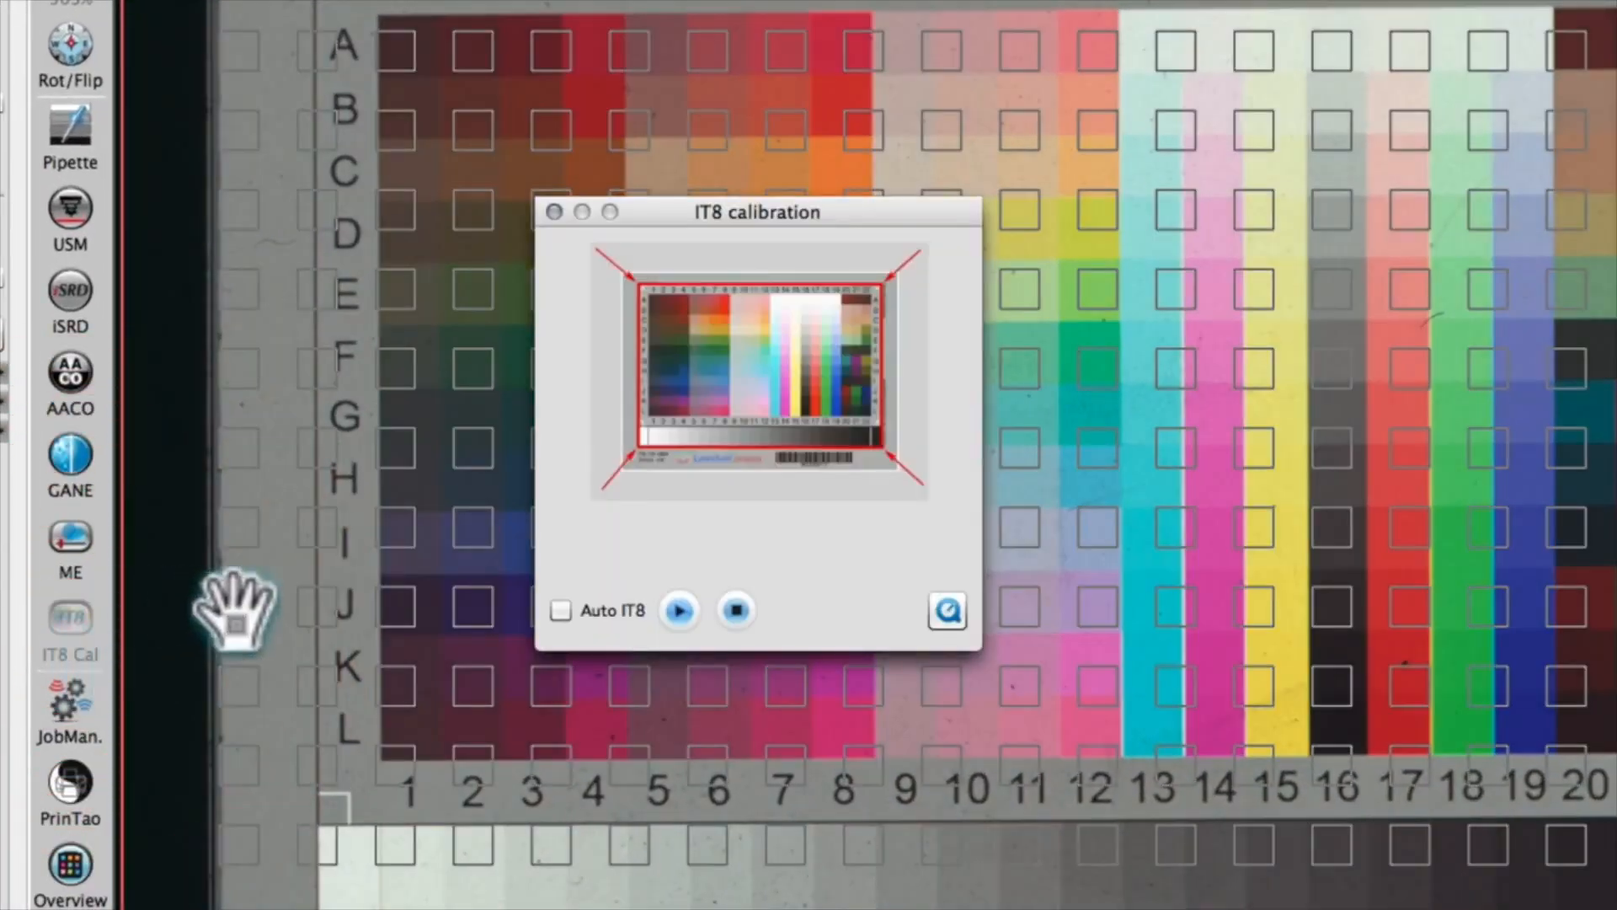
pyautogui.click(562, 610)
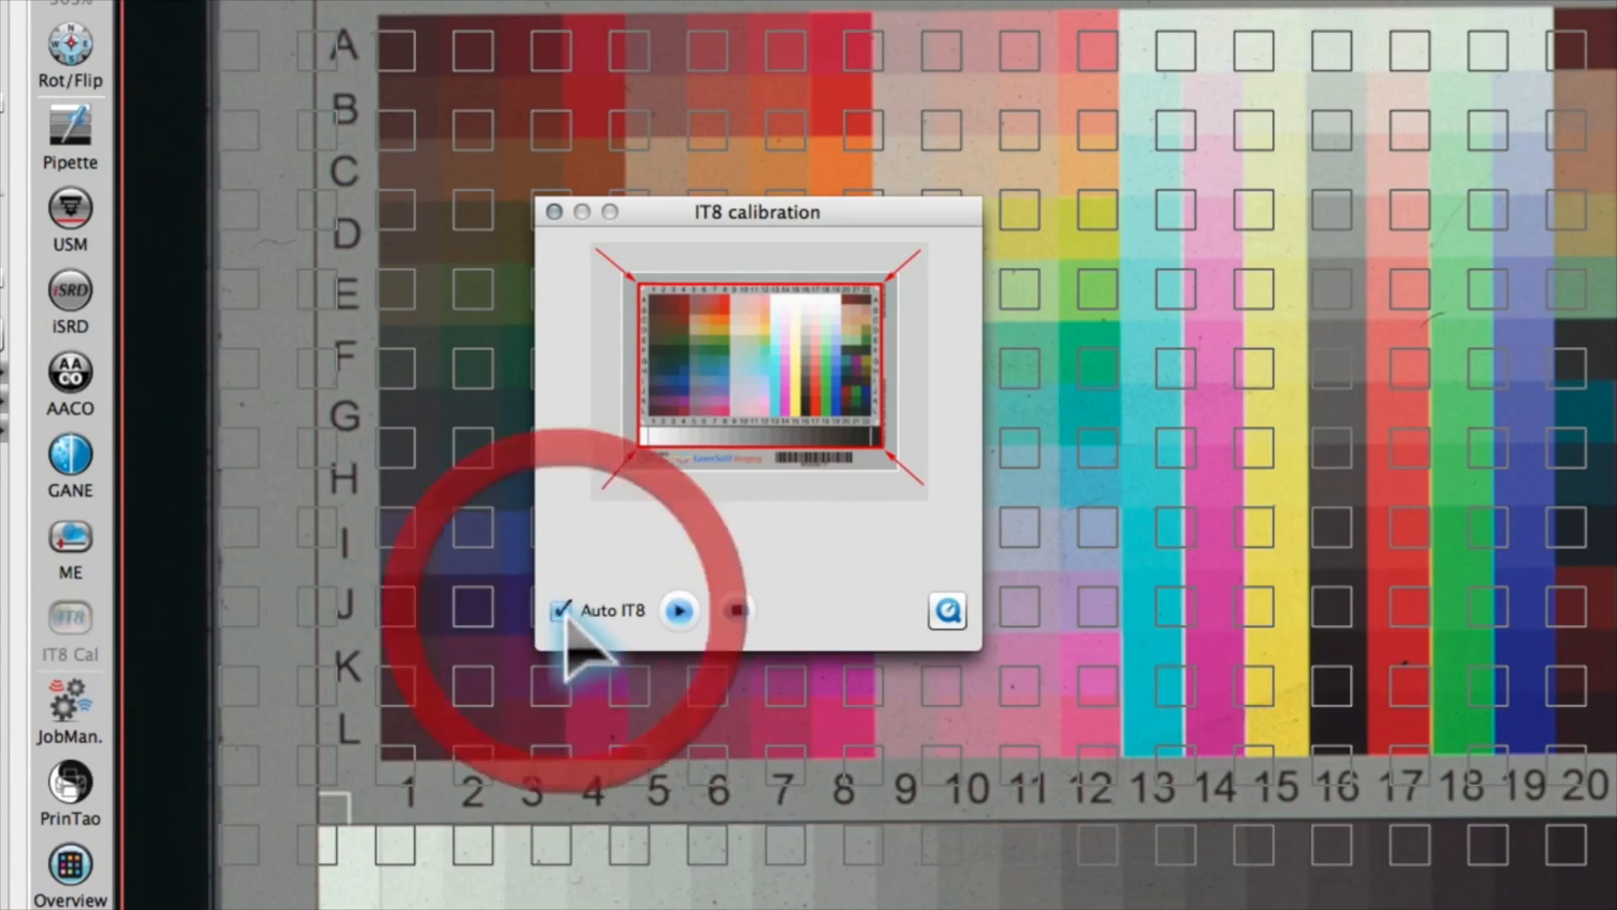
pyautogui.click(679, 611)
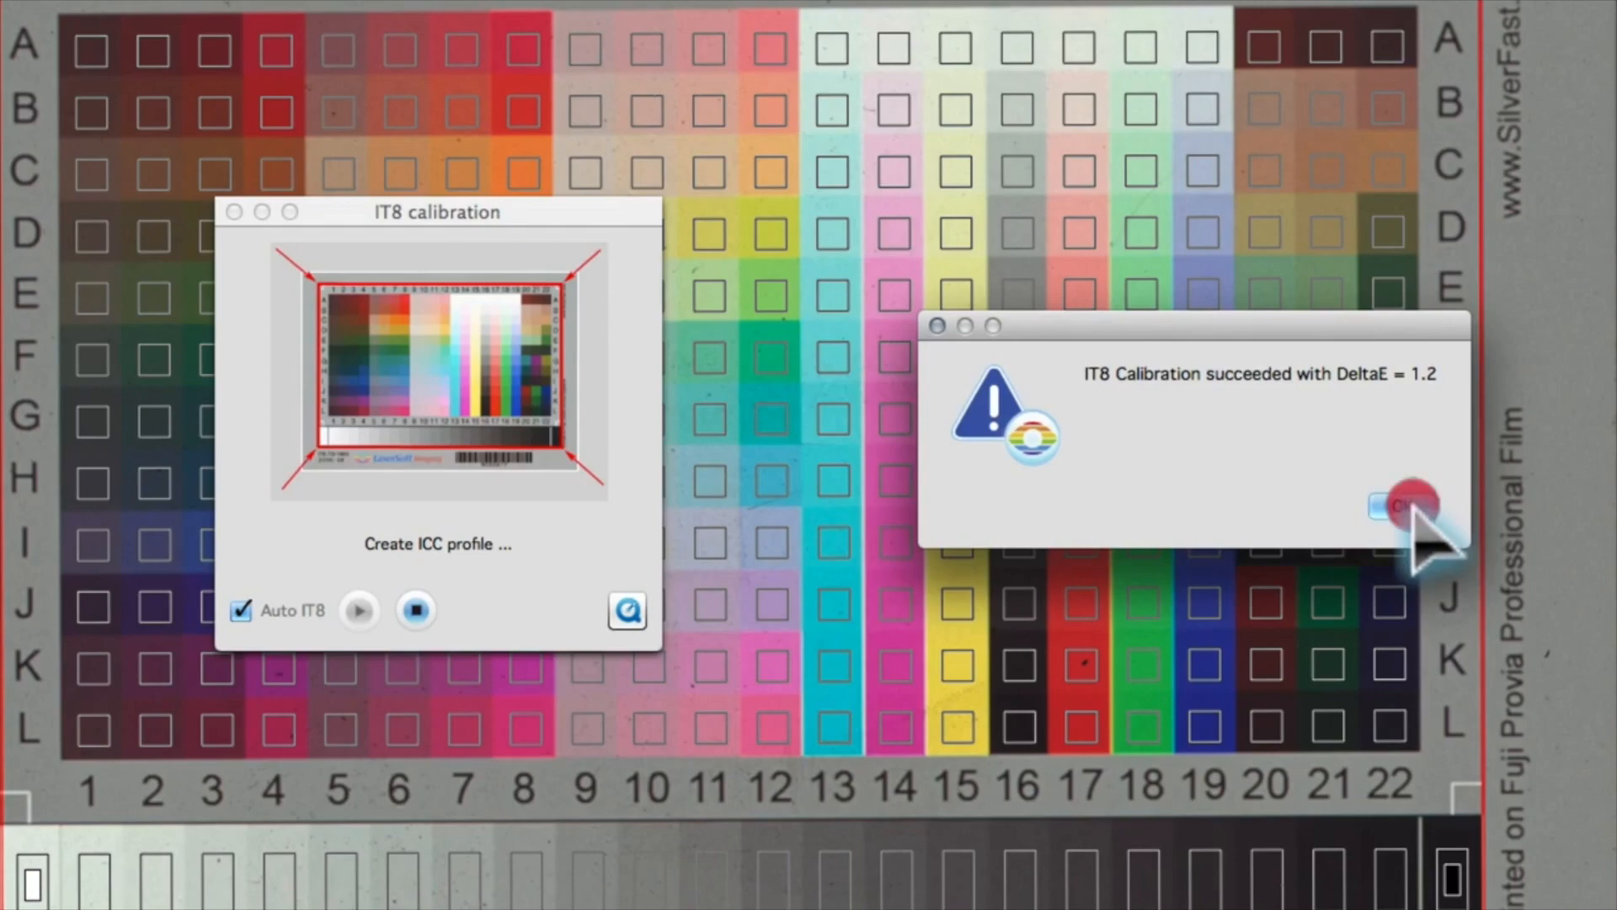
pyautogui.click(1402, 505)
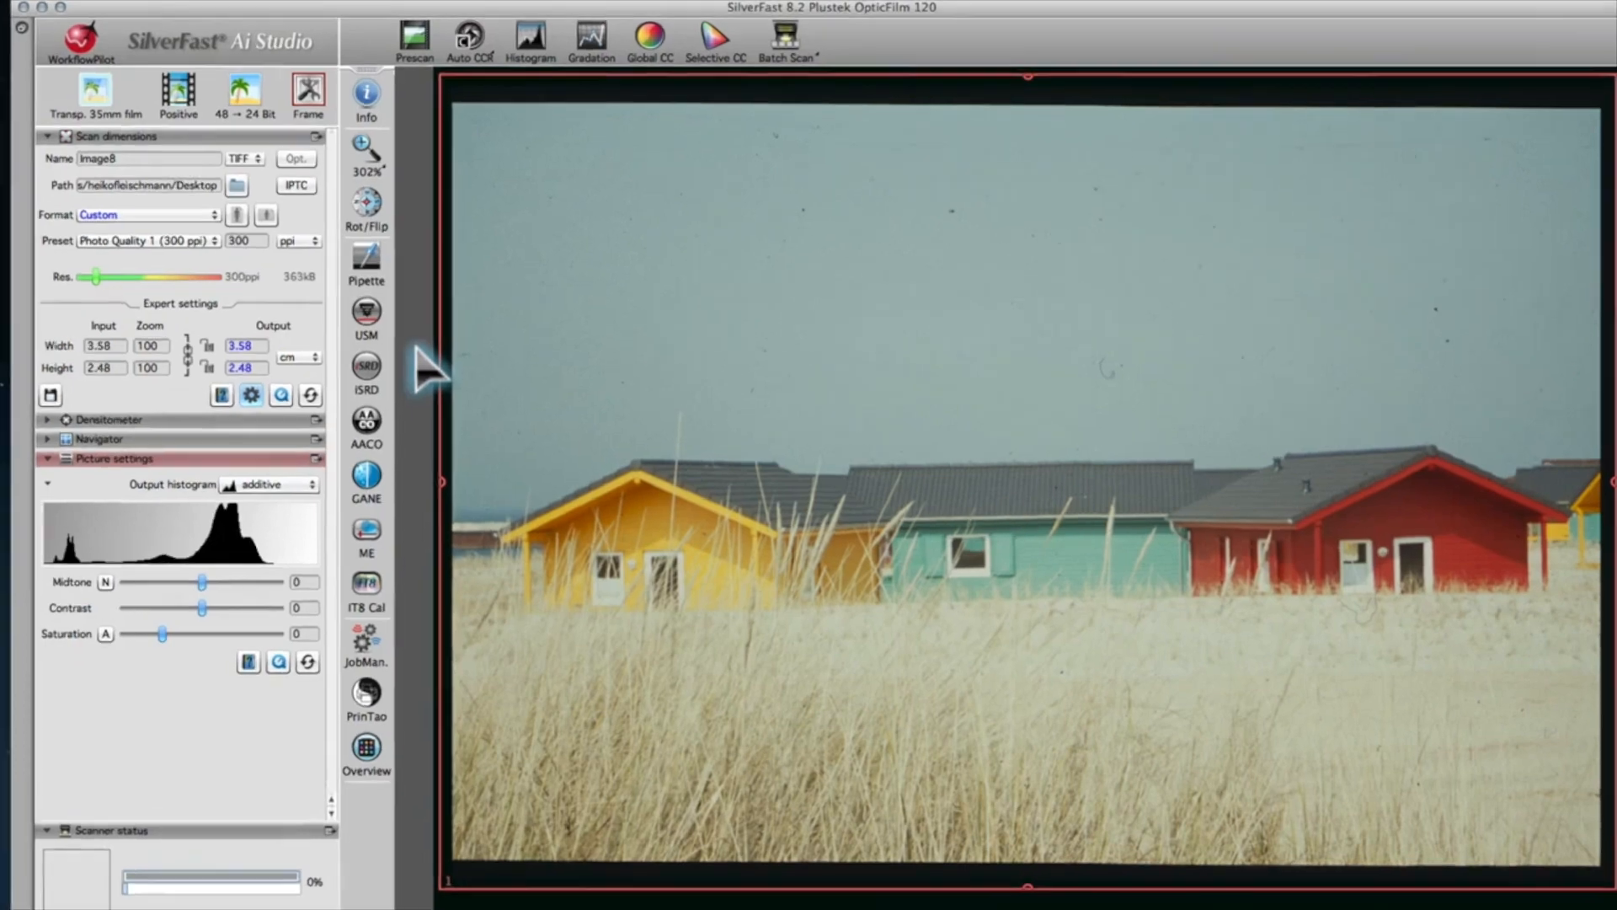
# - Switch the colour depth mode to 64 Bit HDRi
pyautogui.click(242, 96)
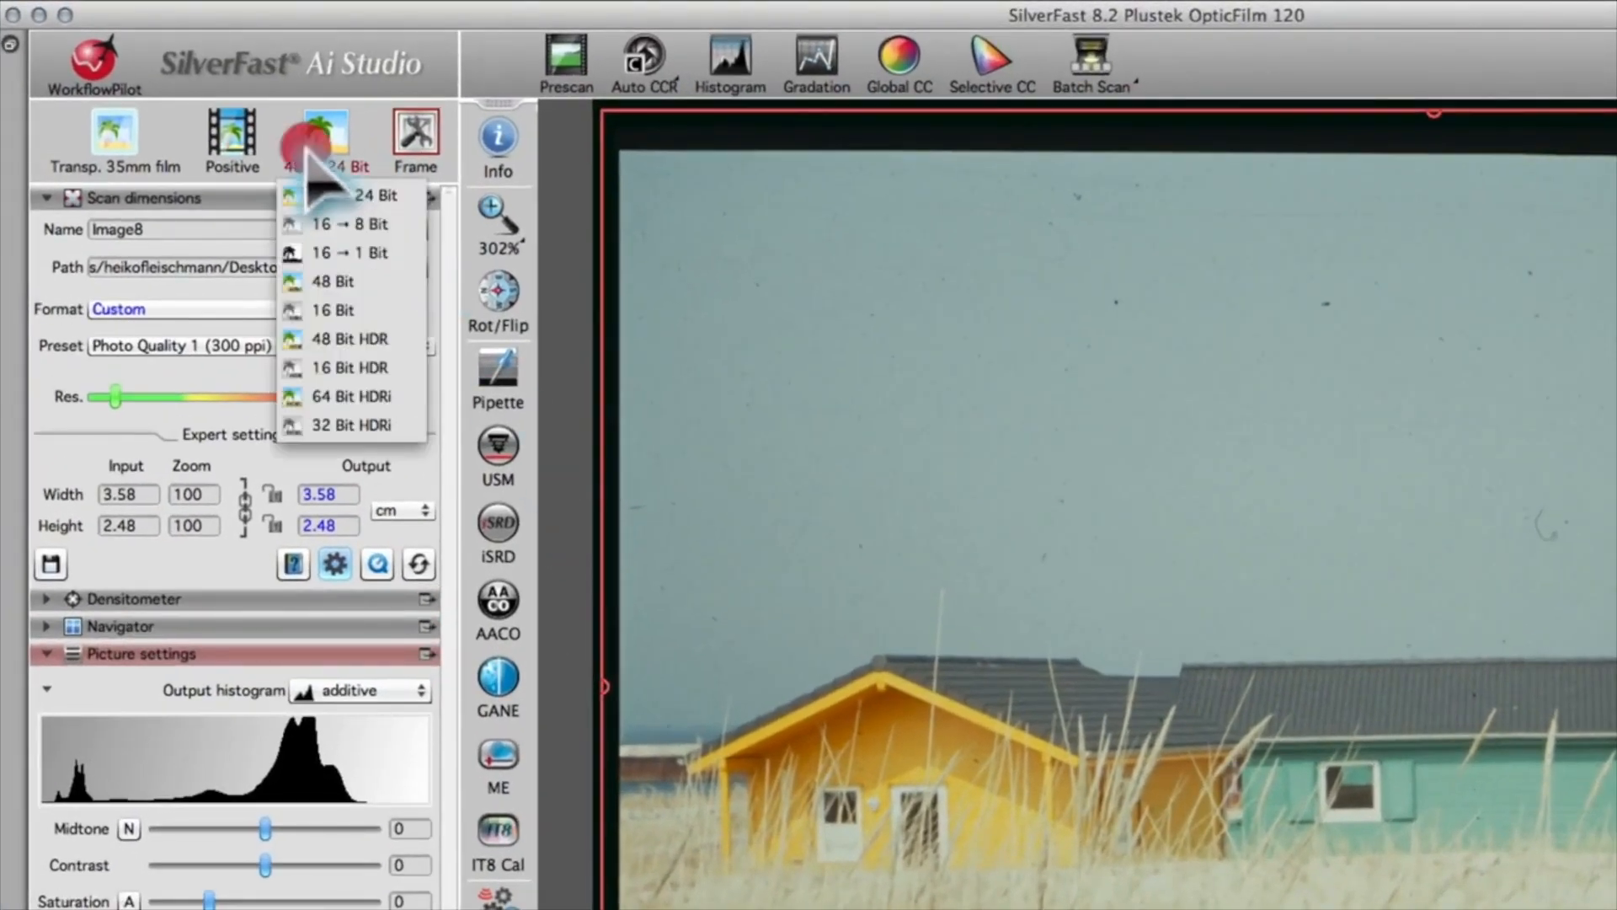
pyautogui.click(350, 396)
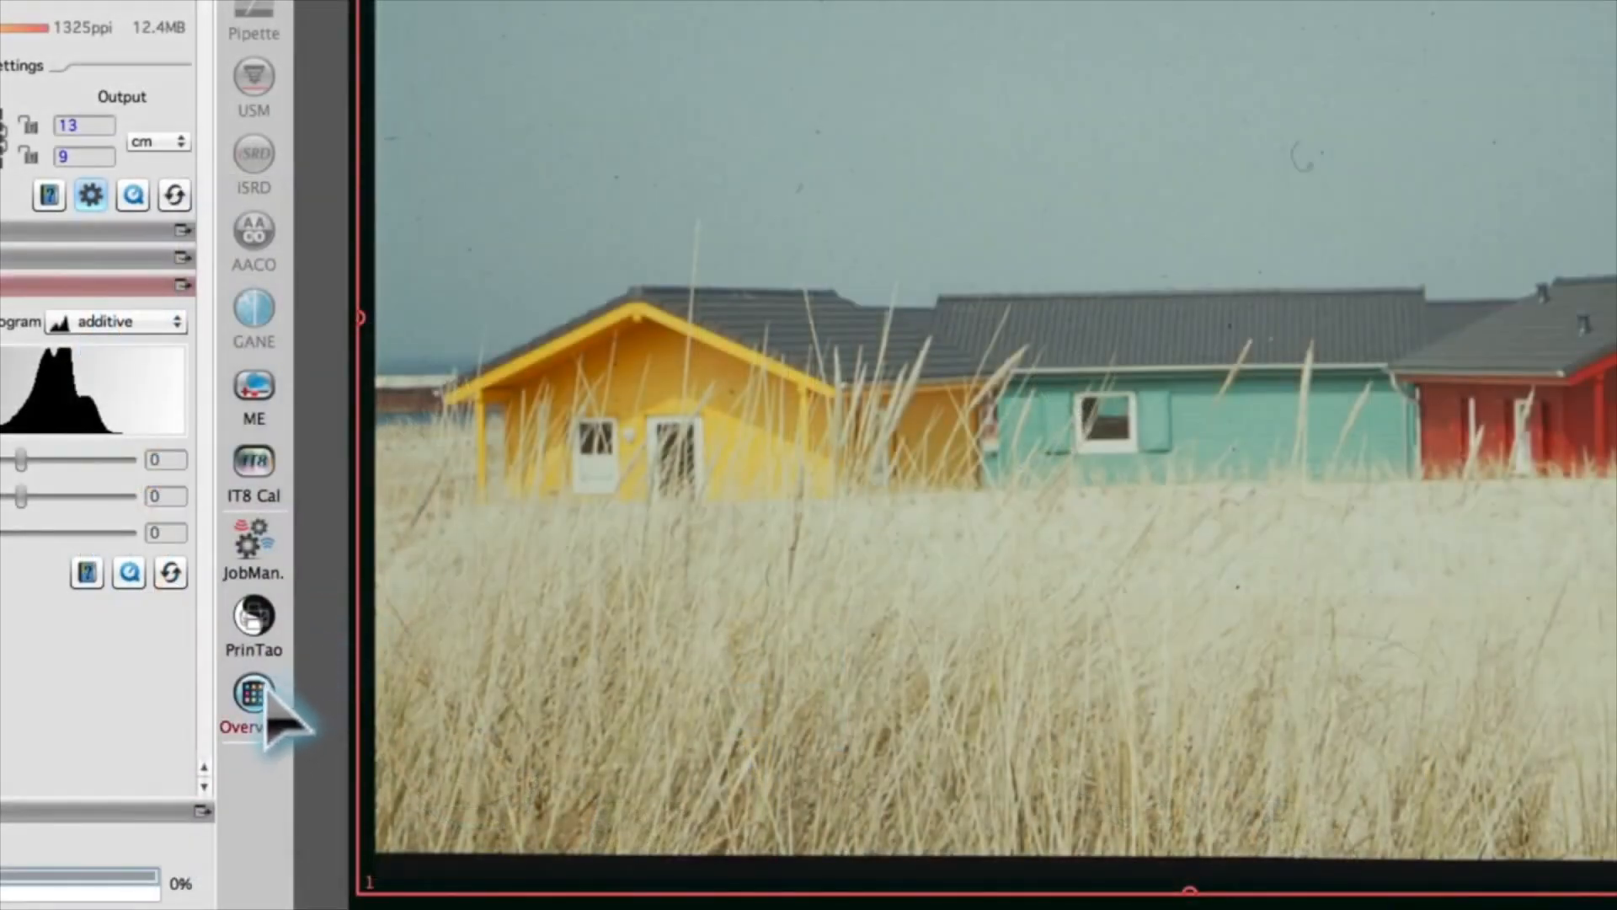
# - Add all twelve slides from the holder overview to JobManager and start scanning
pyautogui.click(253, 690)
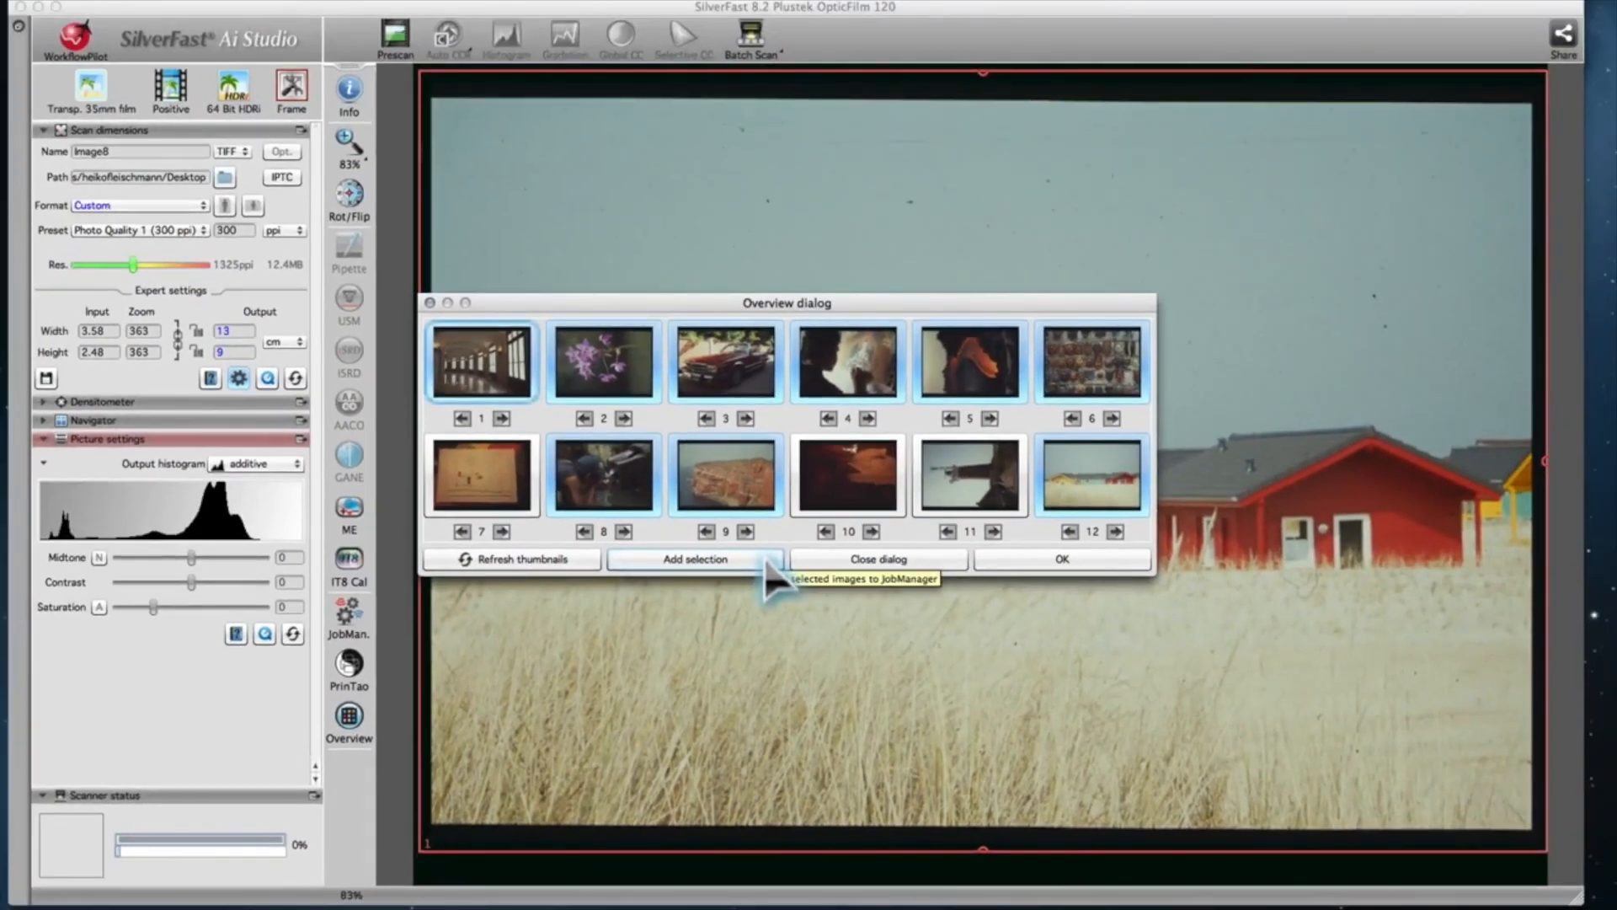
pyautogui.click(694, 559)
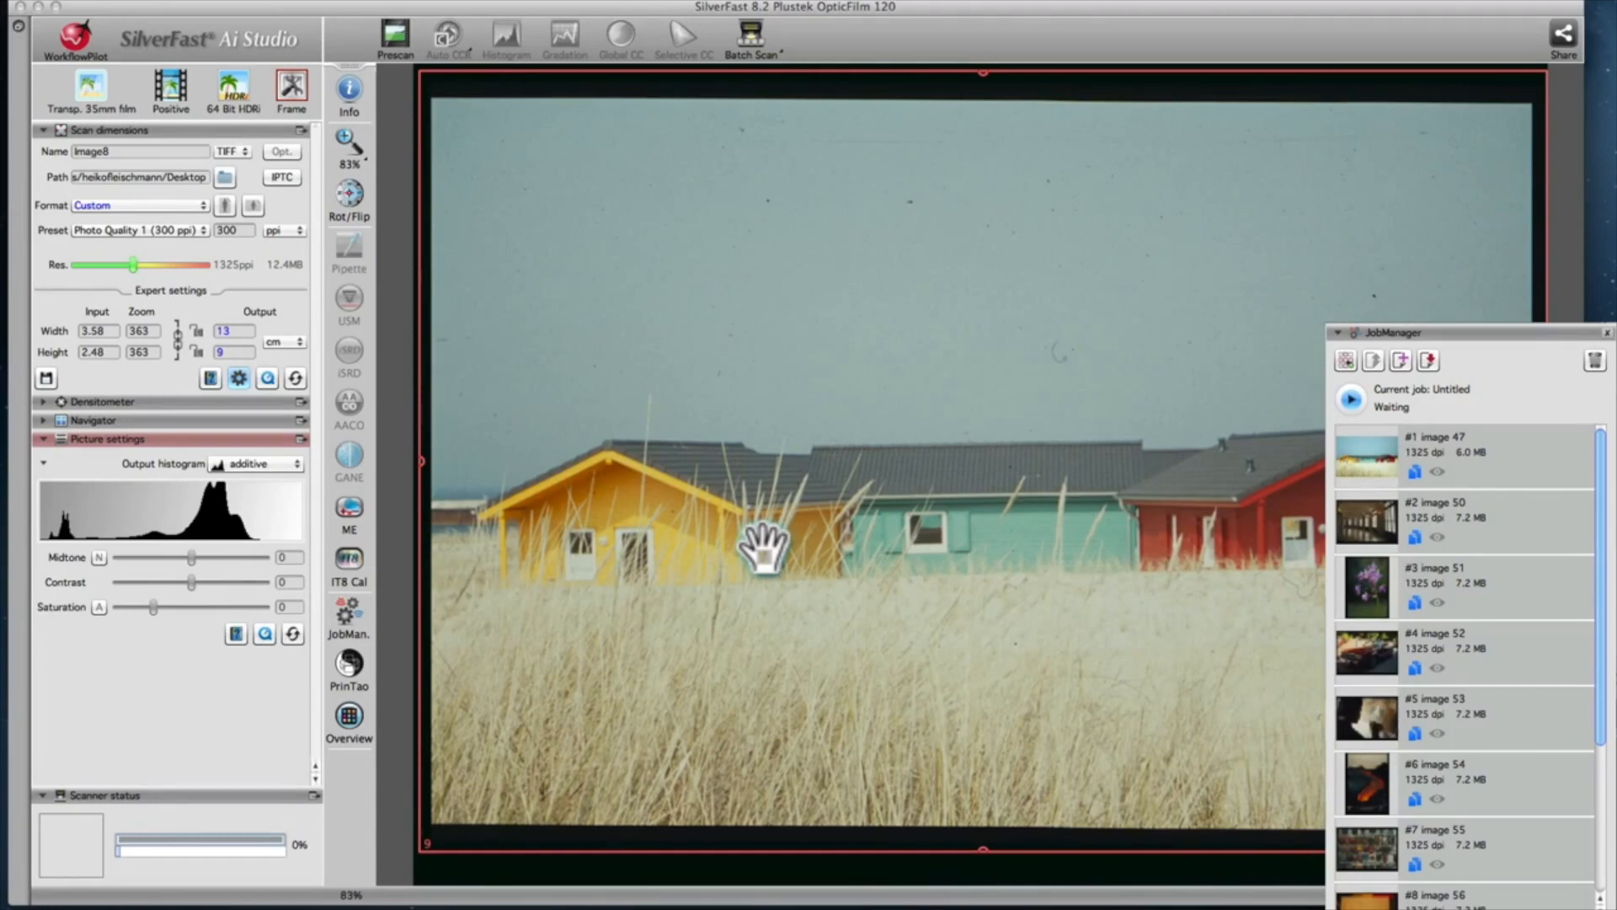
pyautogui.moveTo(1361, 423)
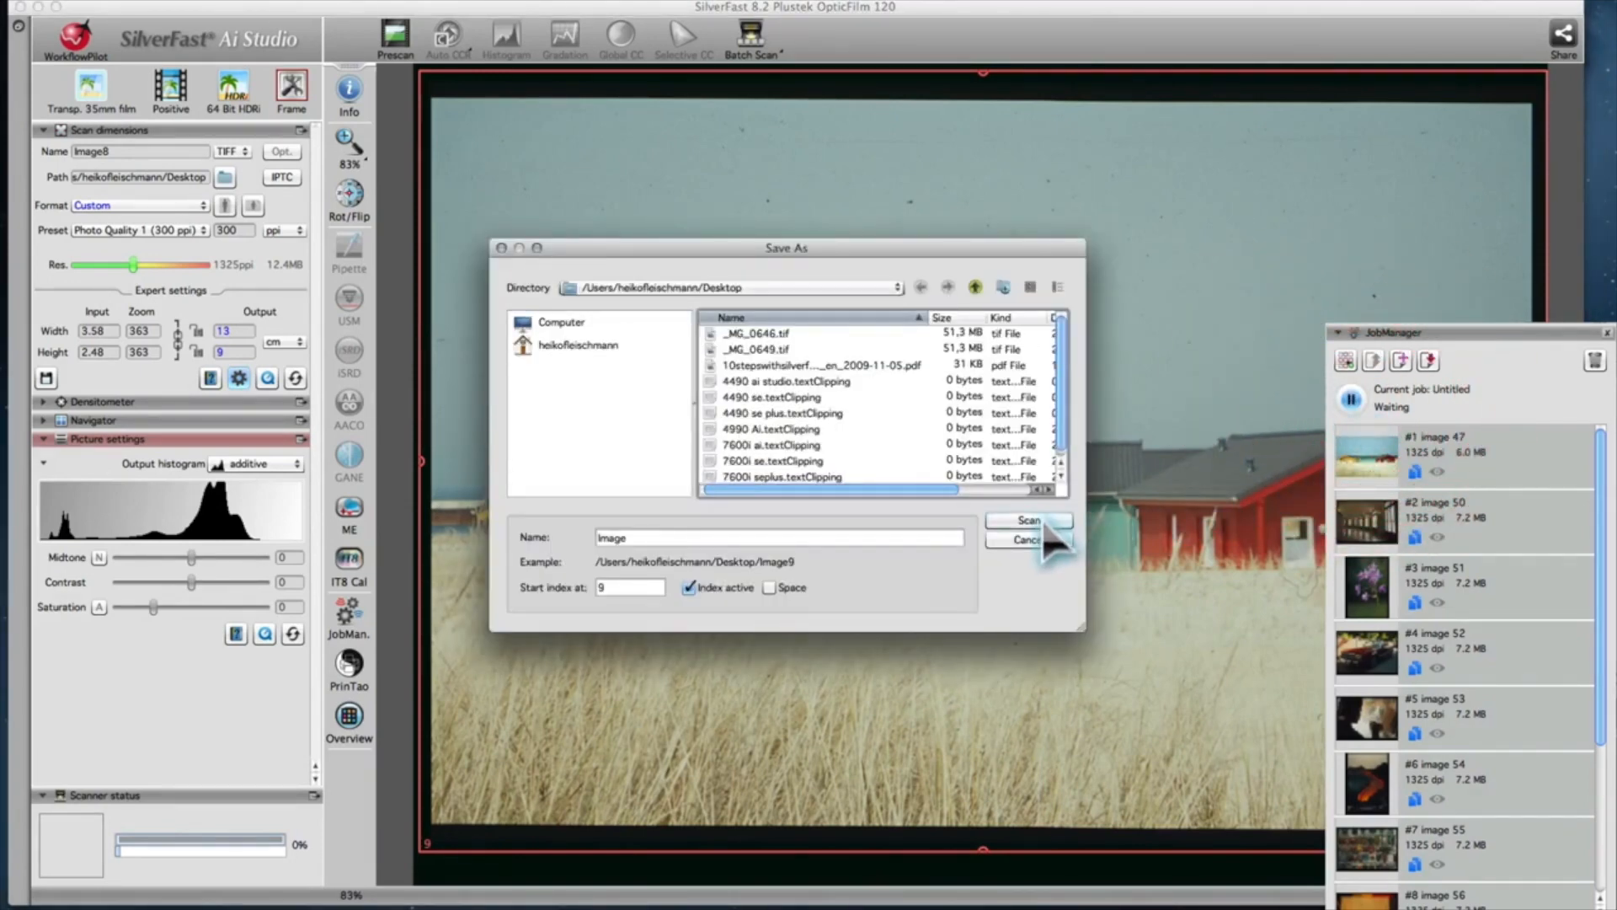
pyautogui.click(1028, 519)
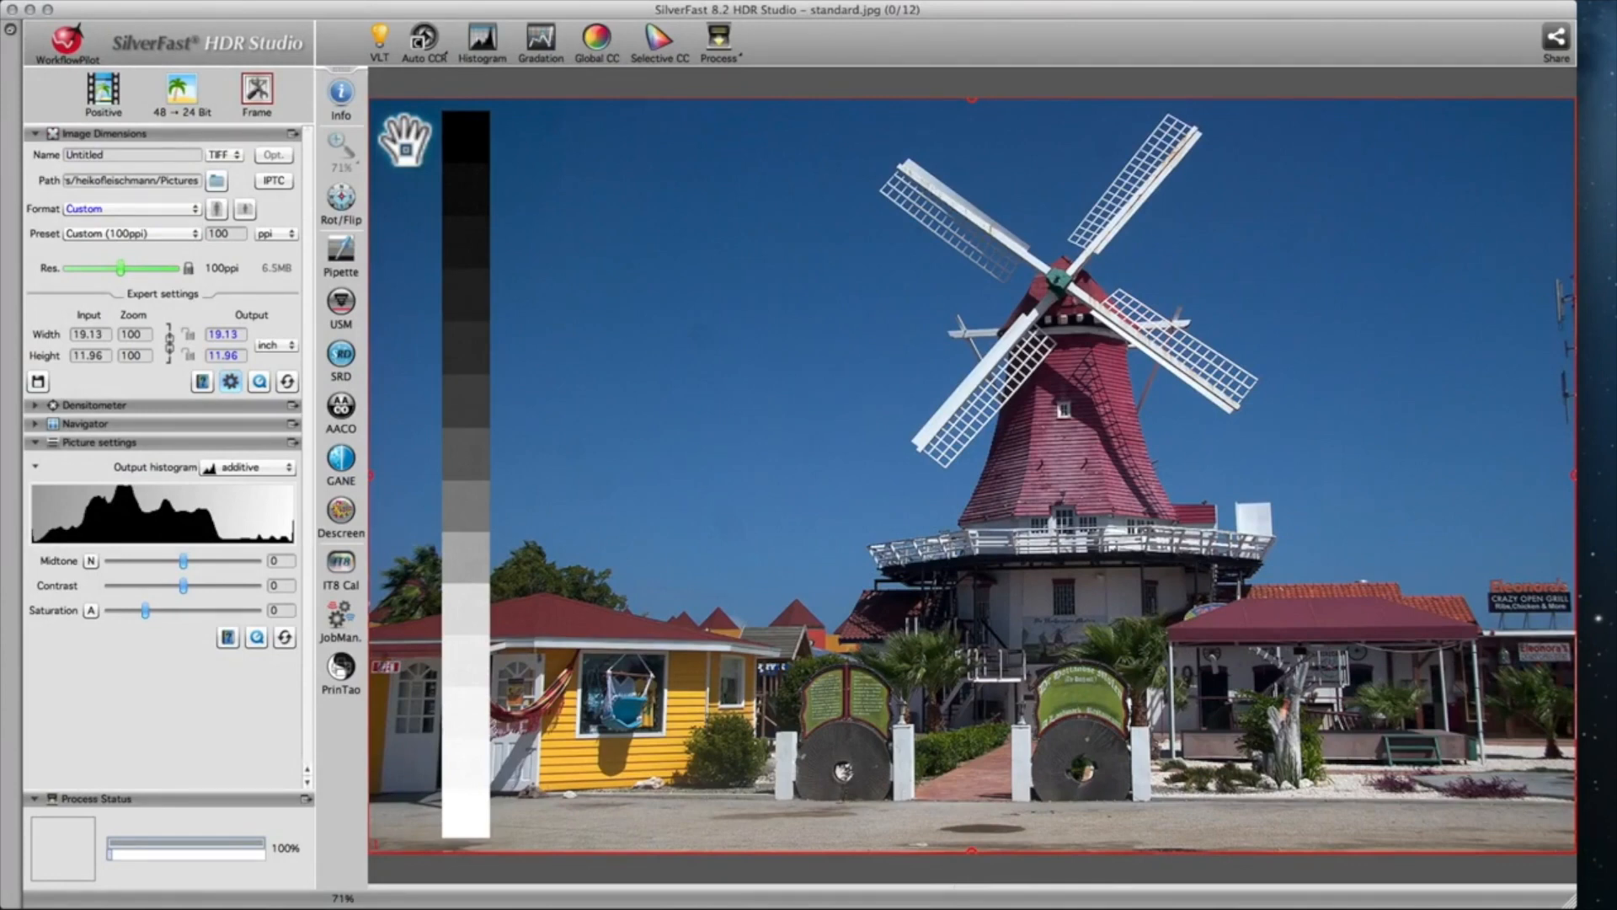
pyautogui.moveTo(400, 114)
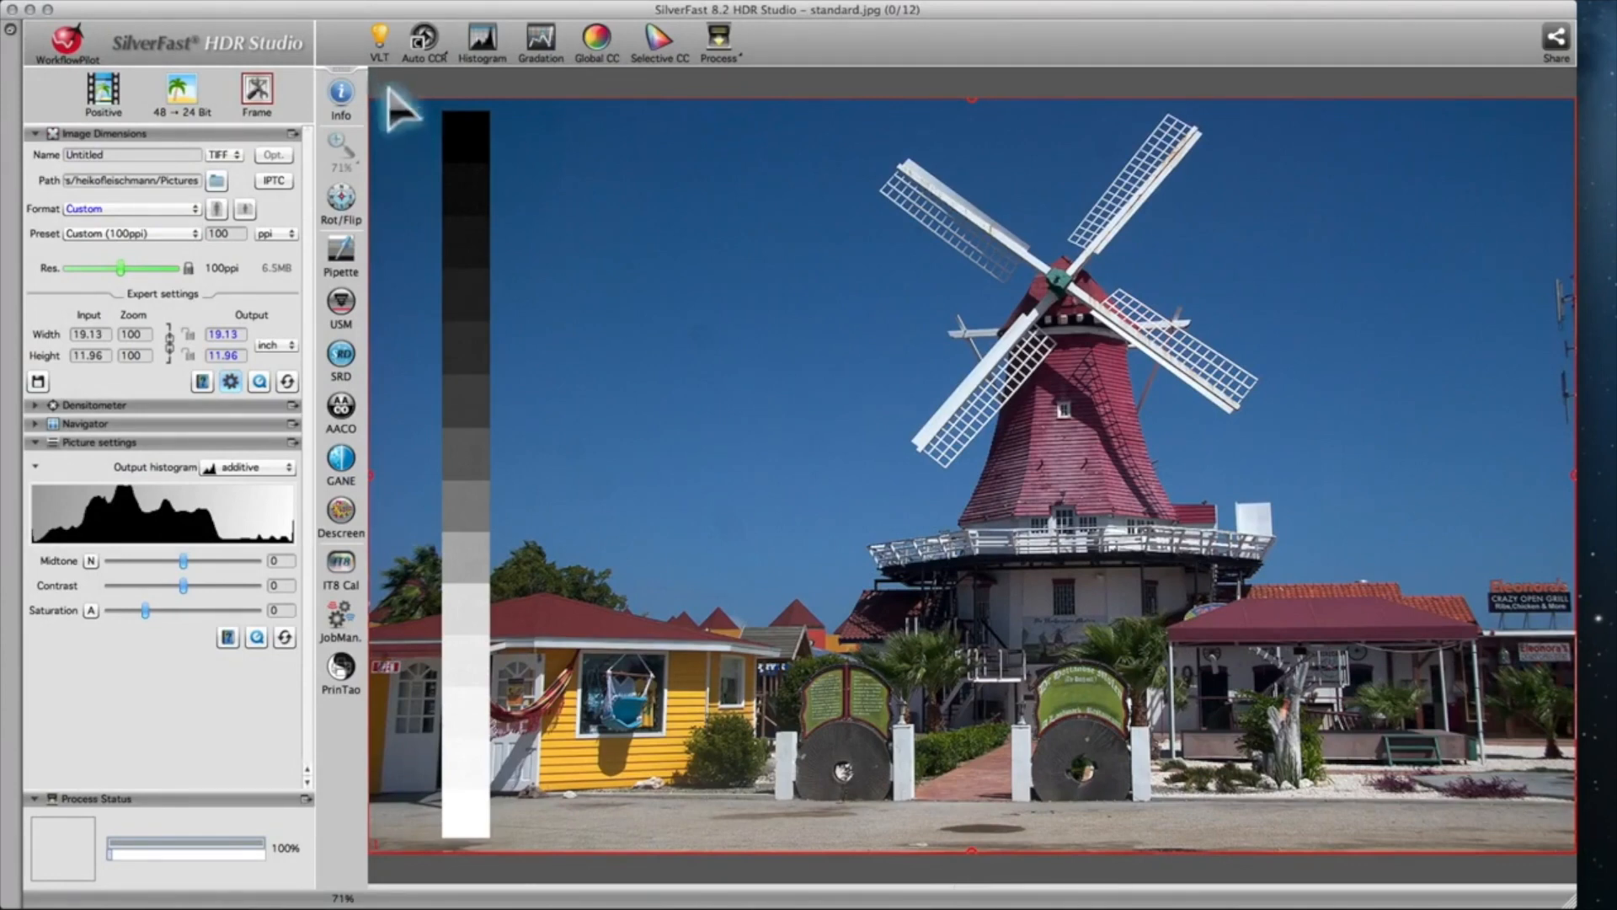
# - Open the scanned-image browser on the test folder and preview slide image 54
pyautogui.click(380, 39)
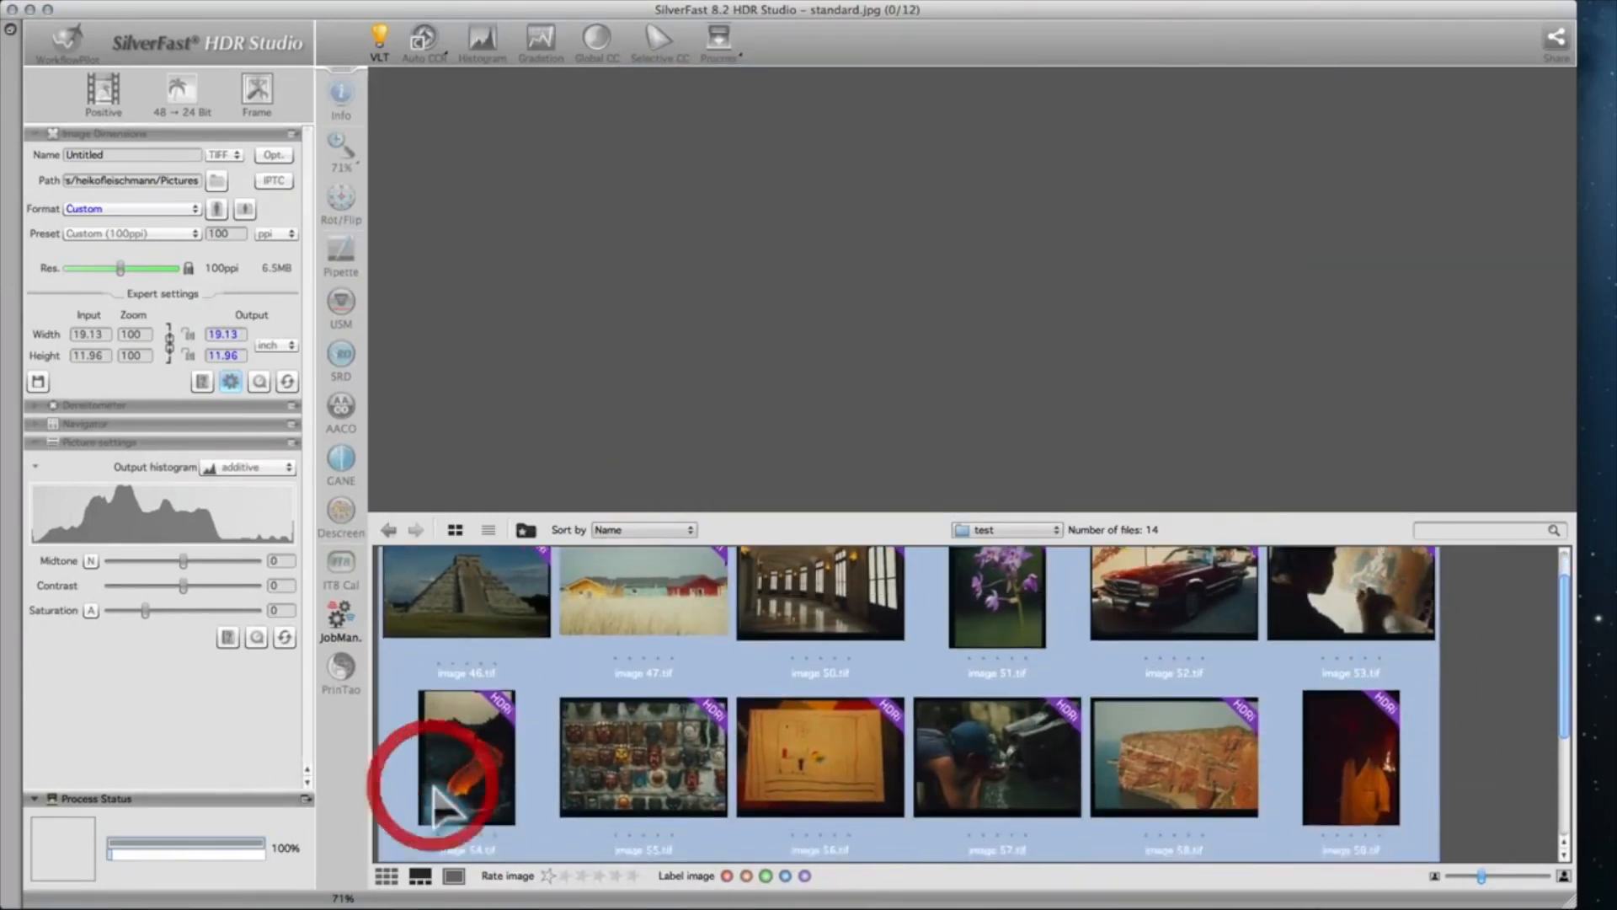
pyautogui.click(465, 758)
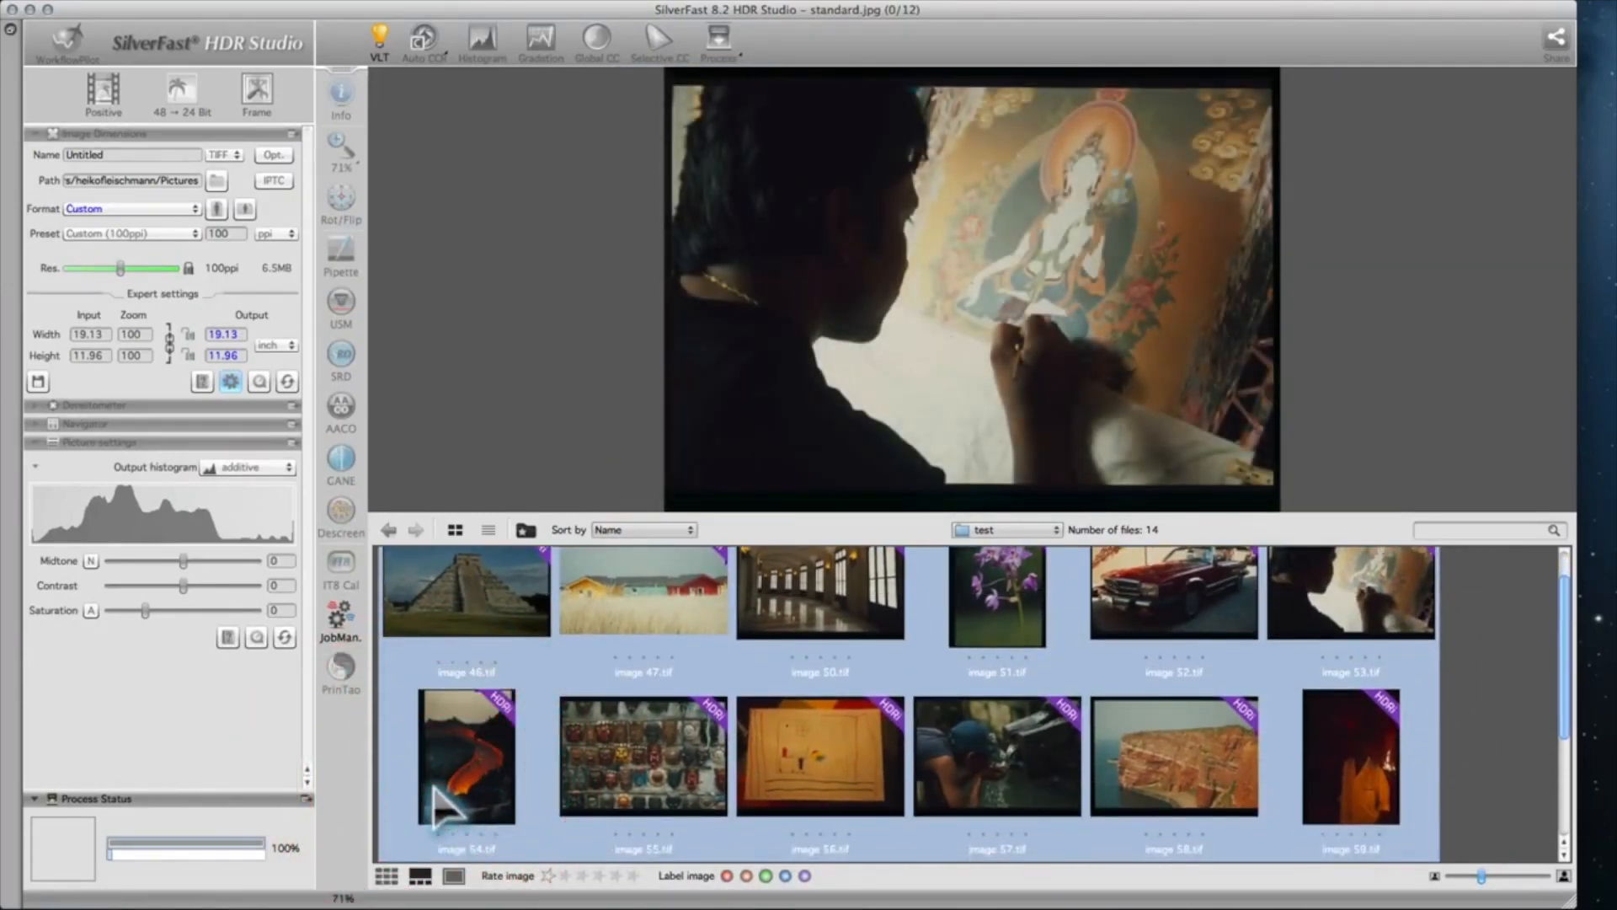
pyautogui.click(340, 619)
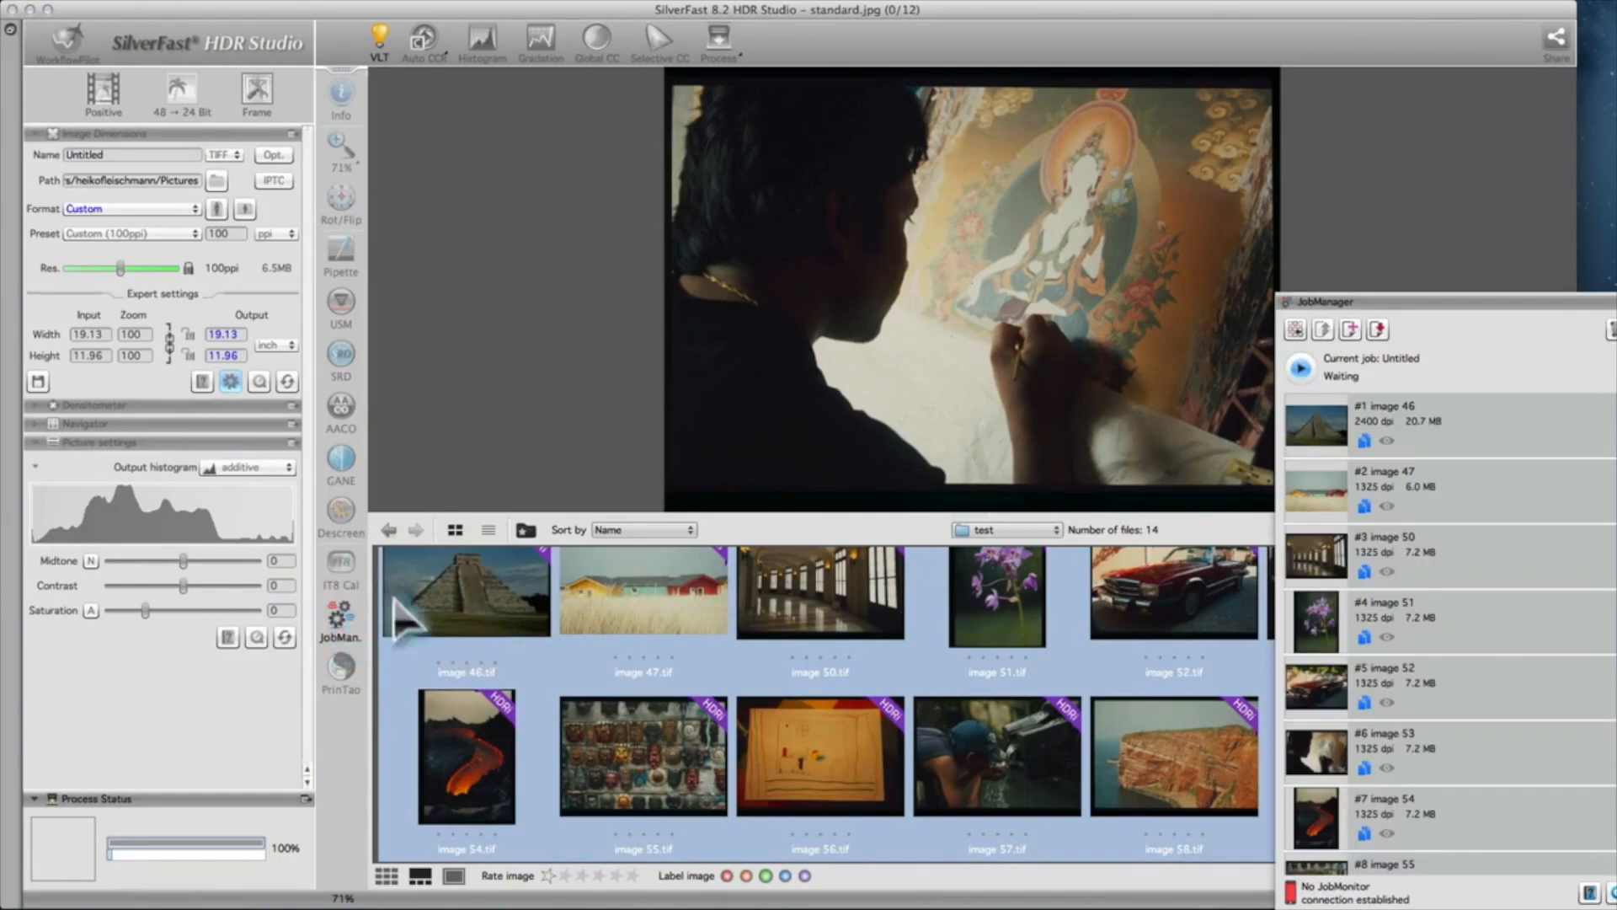
# - Load image 46, the pyramid slide, into the preview
pyautogui.doubleClick(466, 591)
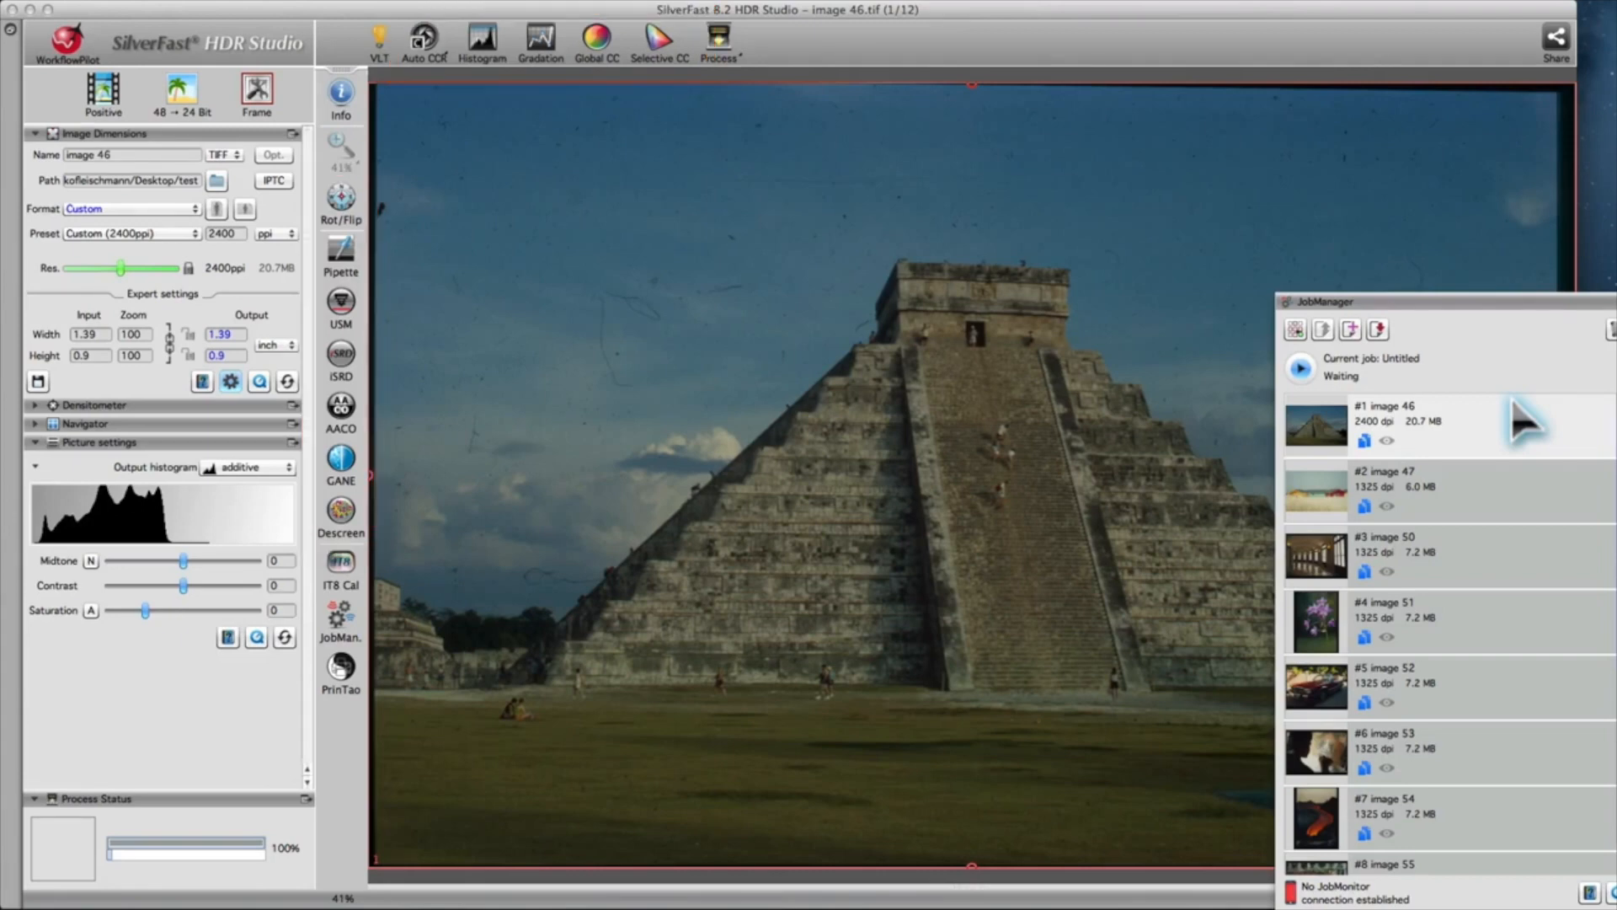
pyautogui.moveTo(450, 83)
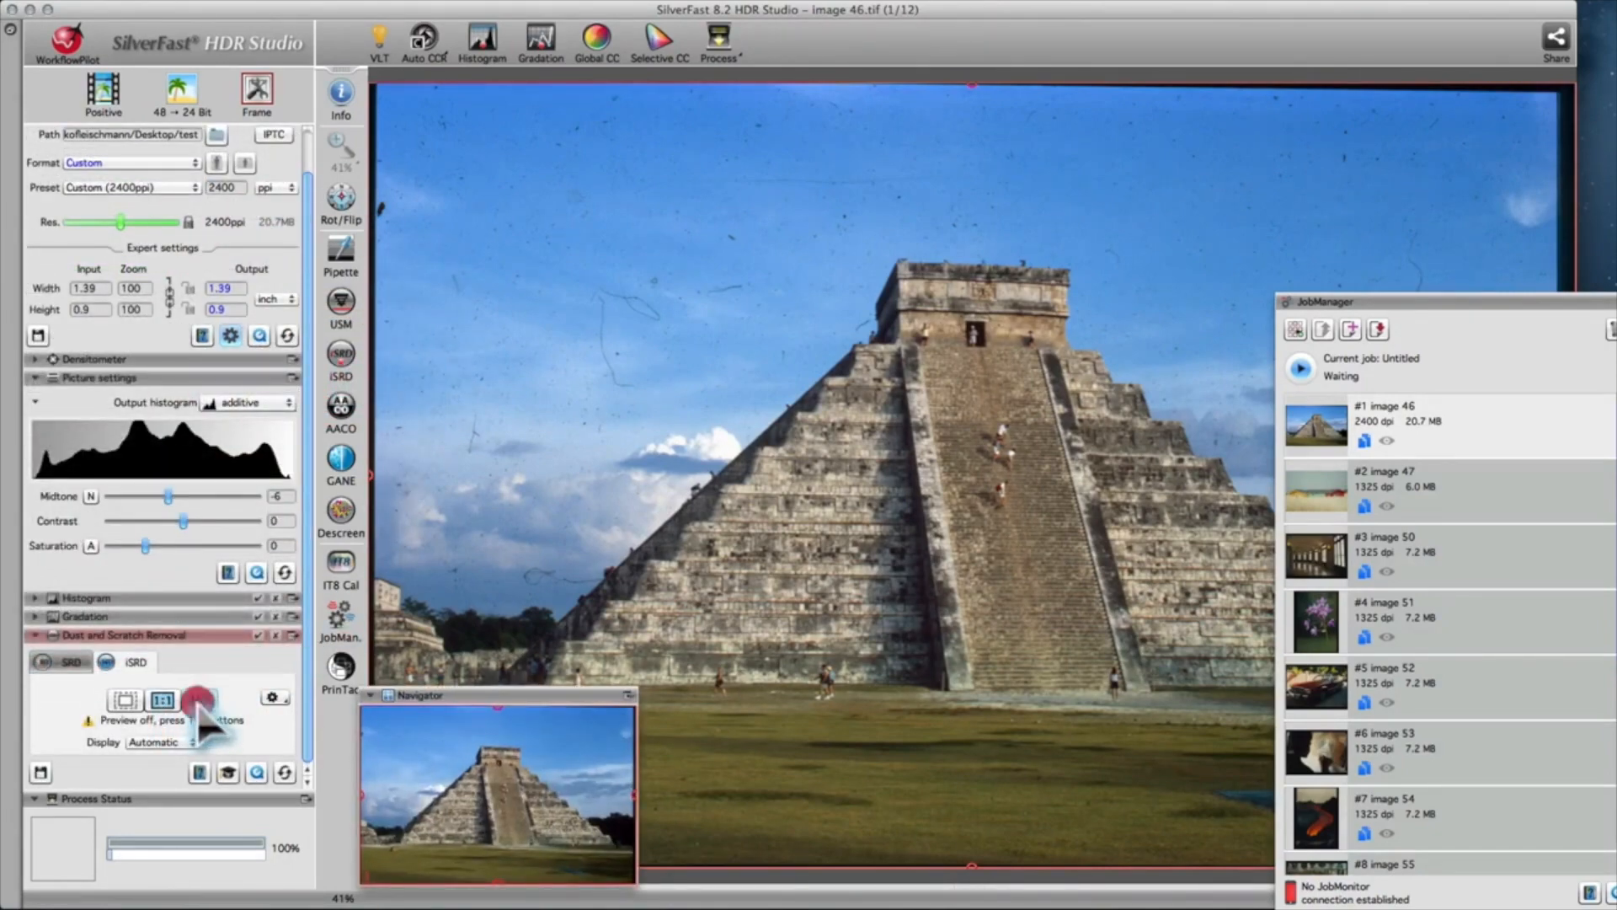
# - View the slide at 1:1 and toggle iSRD display between Original and Correct
pyautogui.click(161, 699)
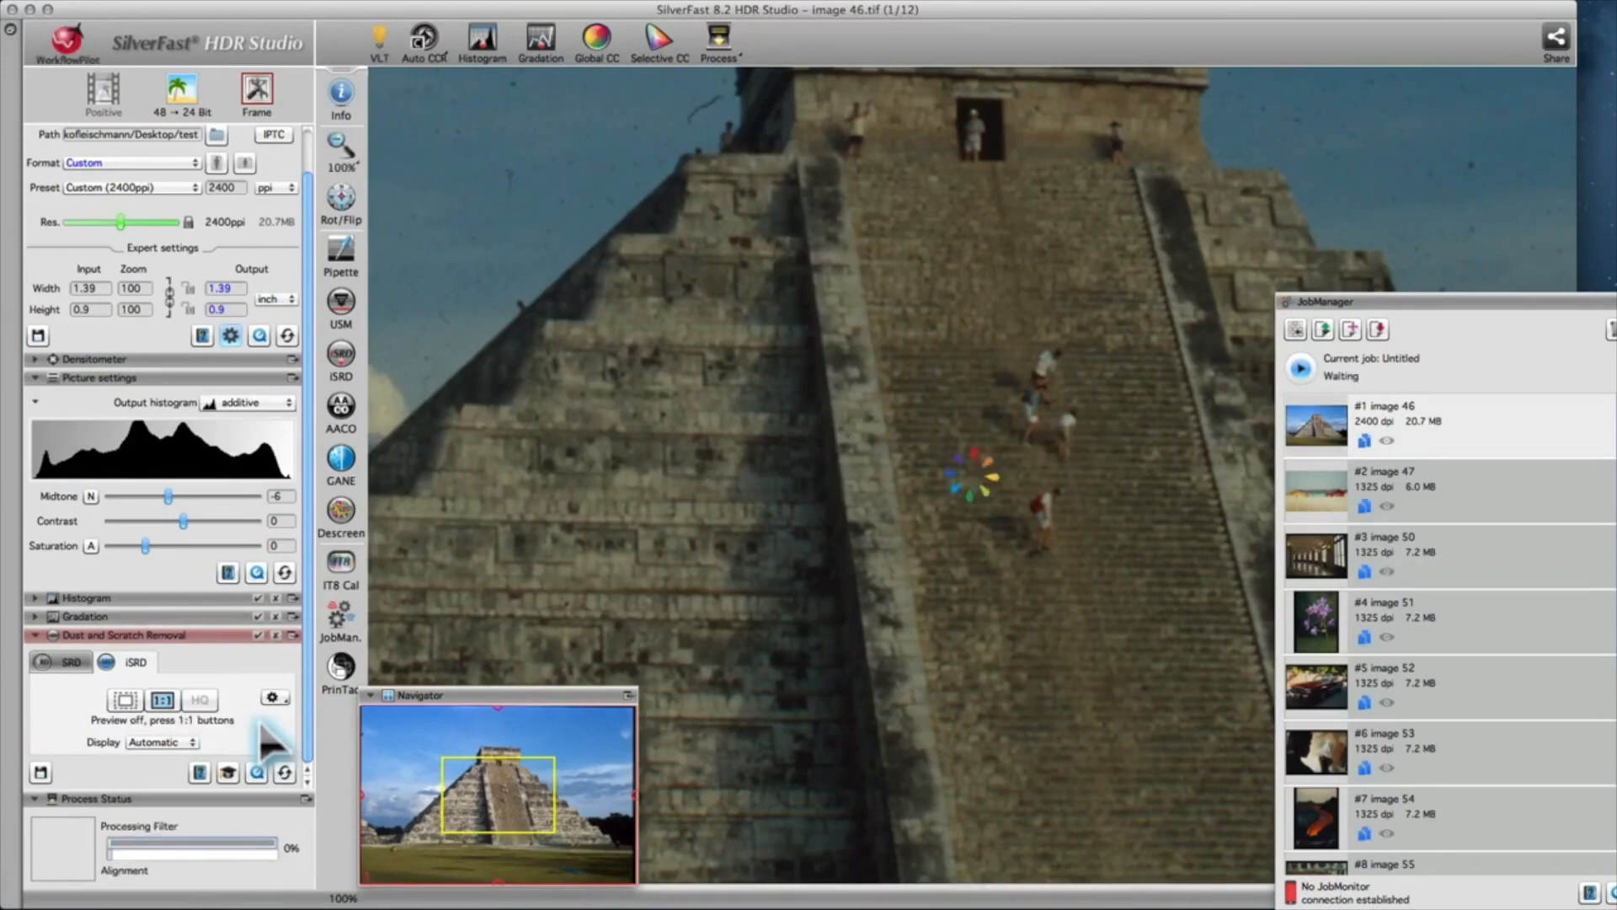
pyautogui.click(198, 700)
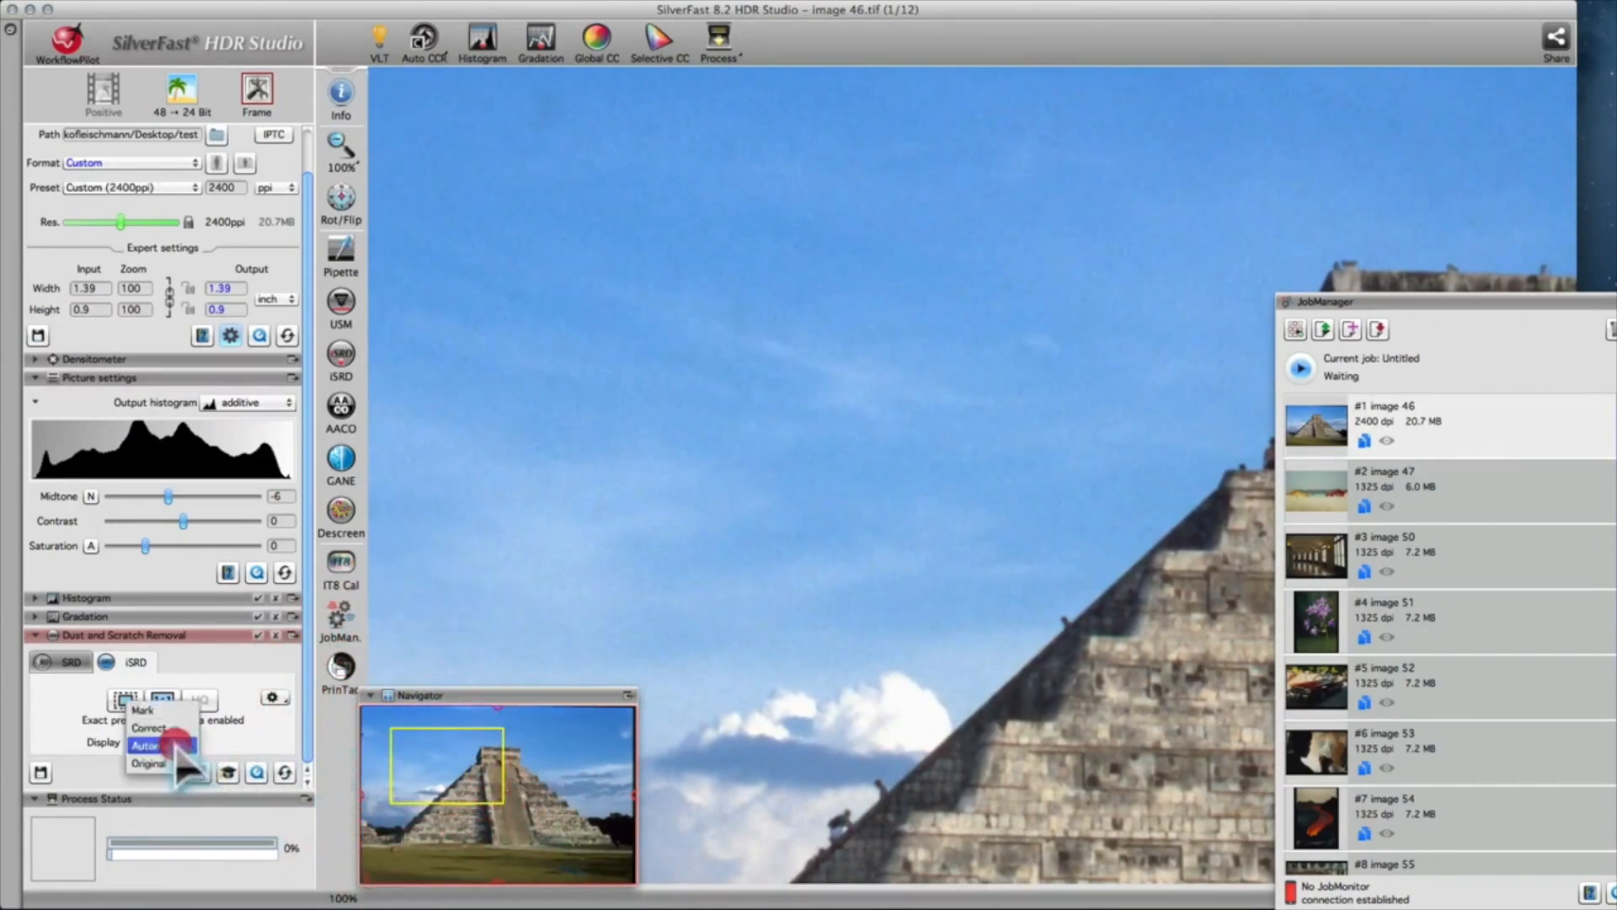
pyautogui.click(146, 763)
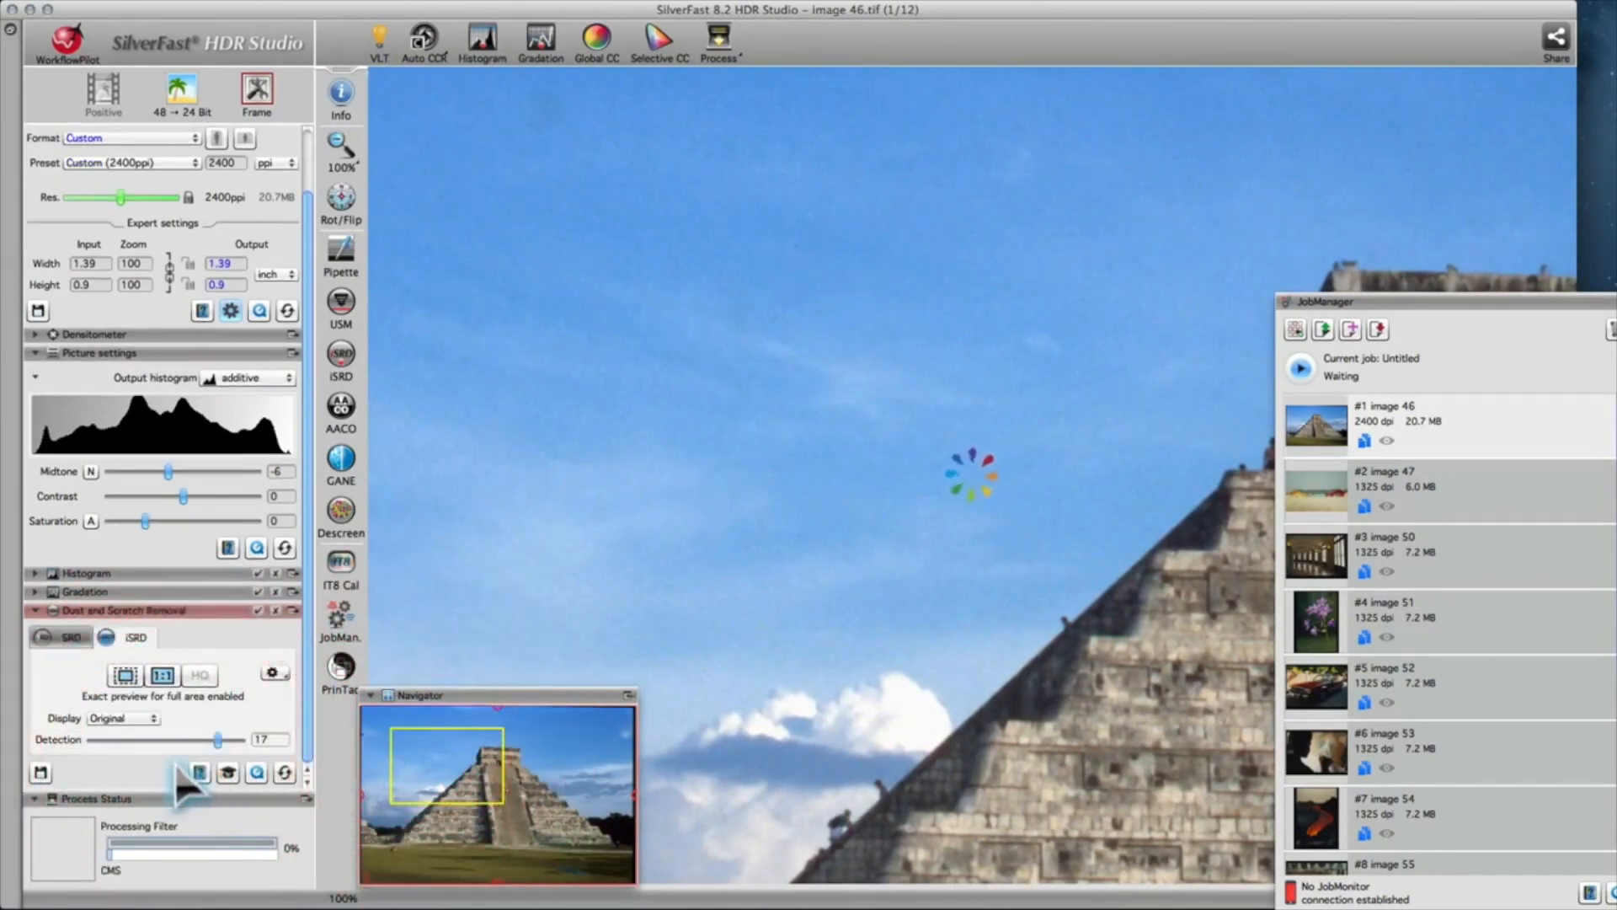
pyautogui.click(120, 718)
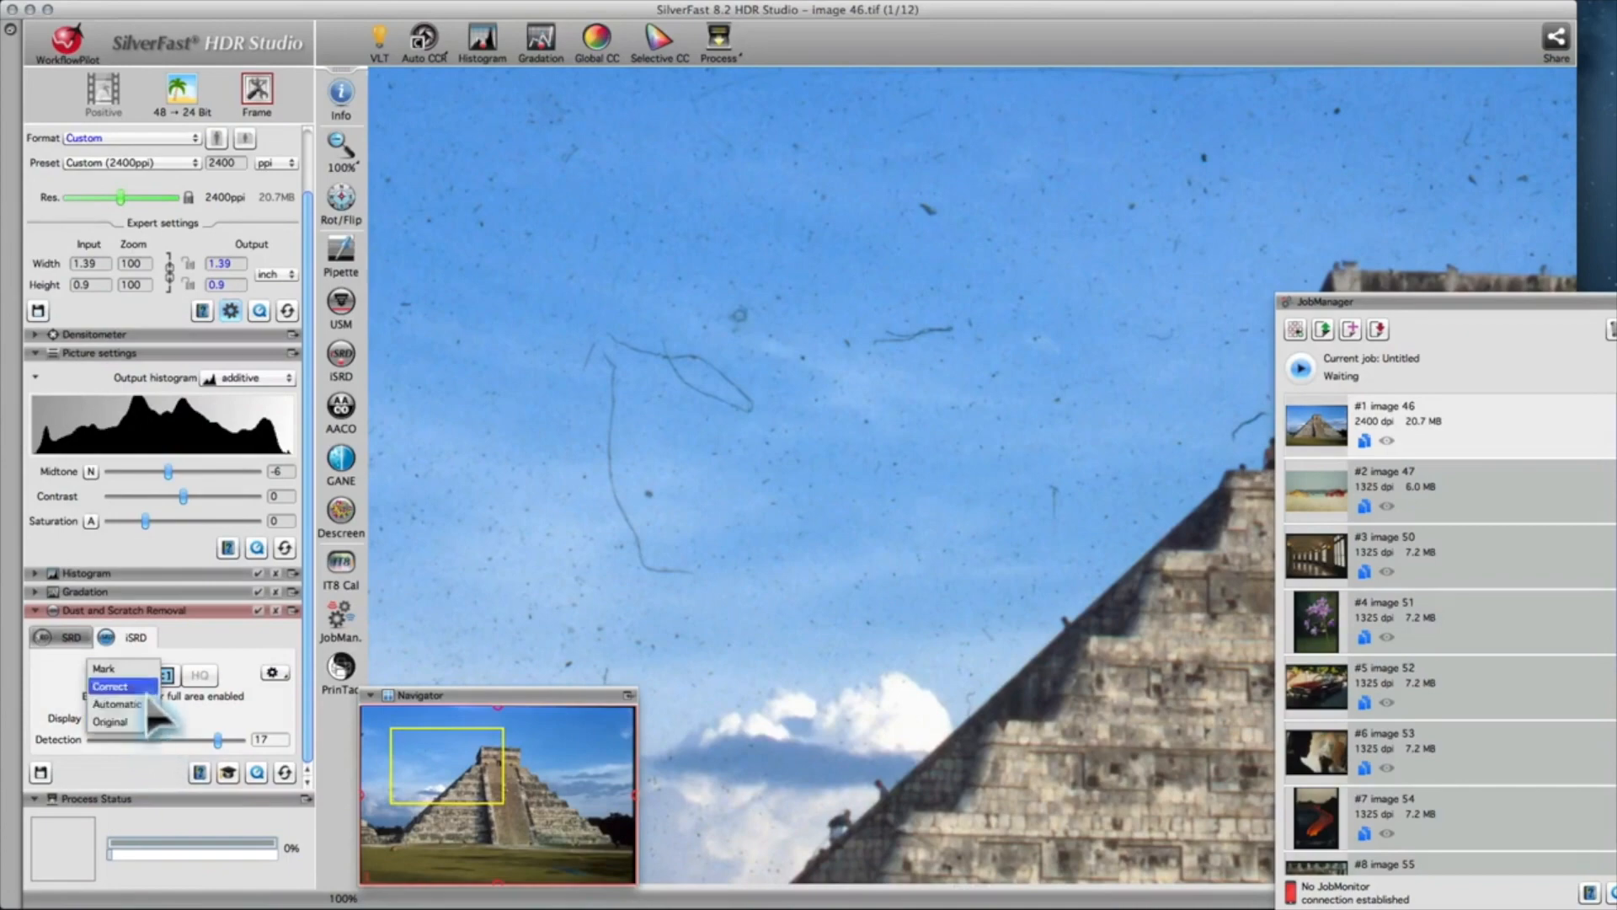
pyautogui.click(102, 667)
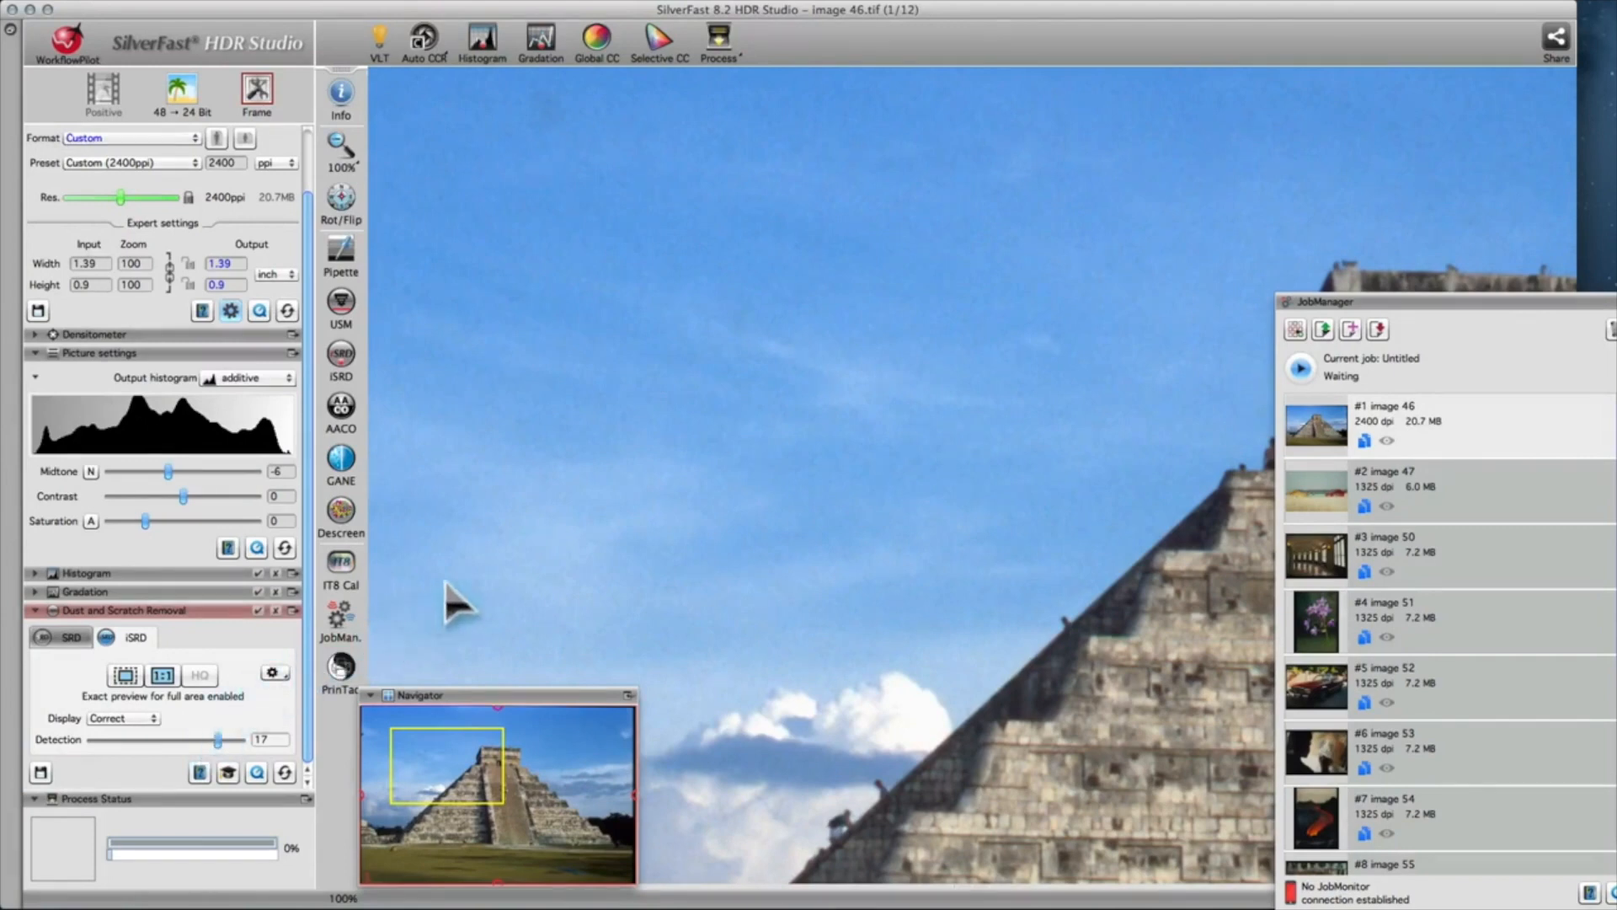
pyautogui.moveTo(506, 583)
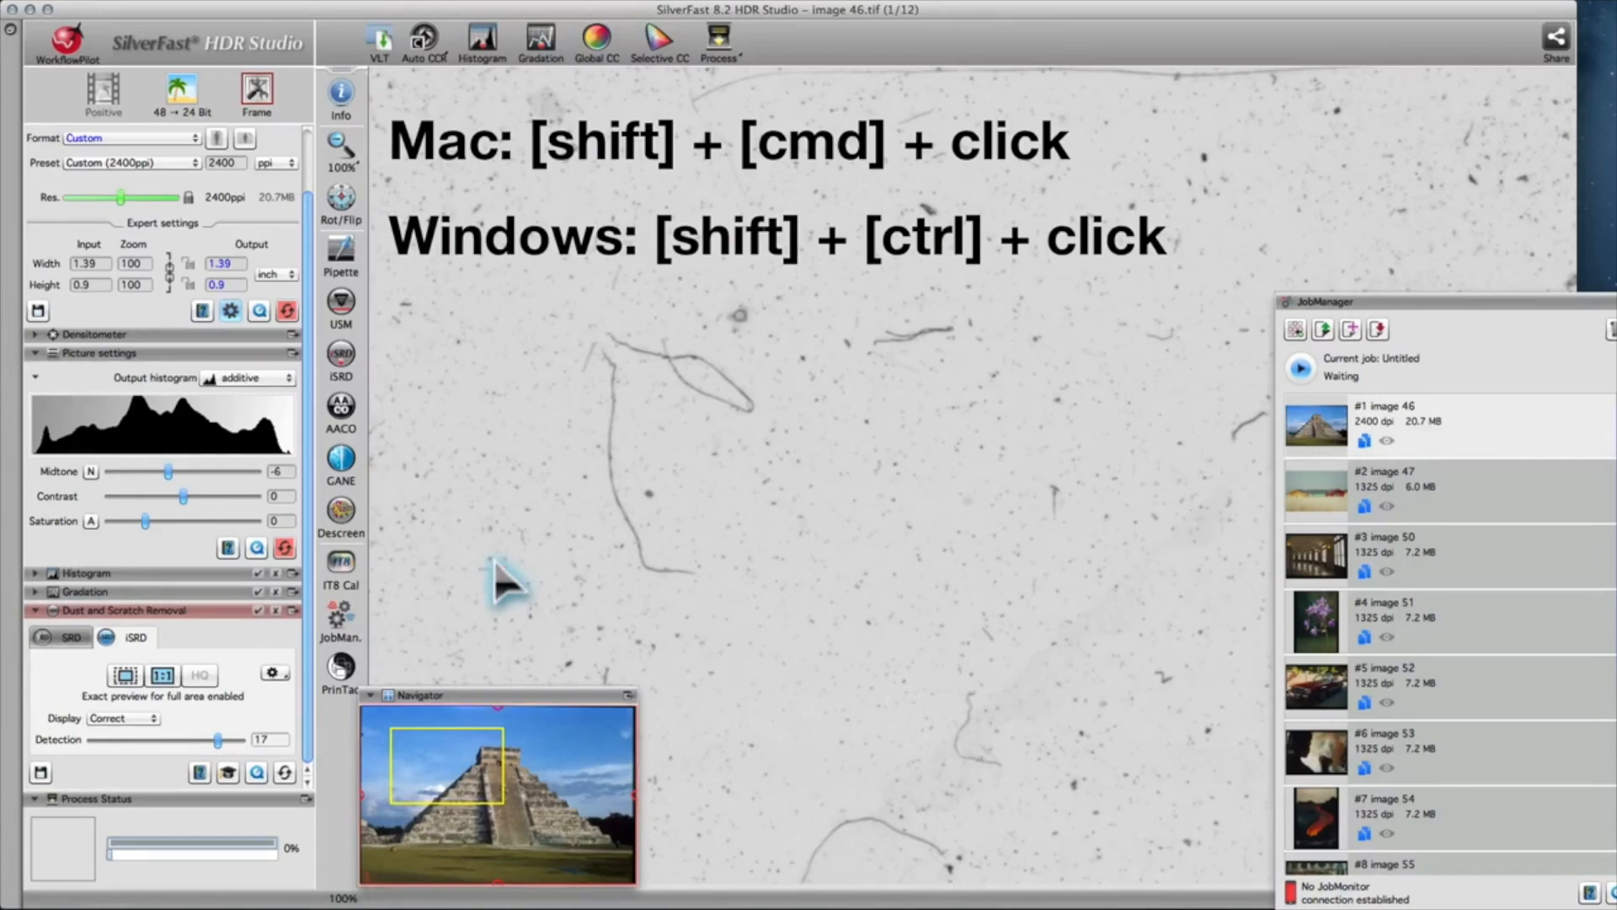
pyautogui.click(505, 578)
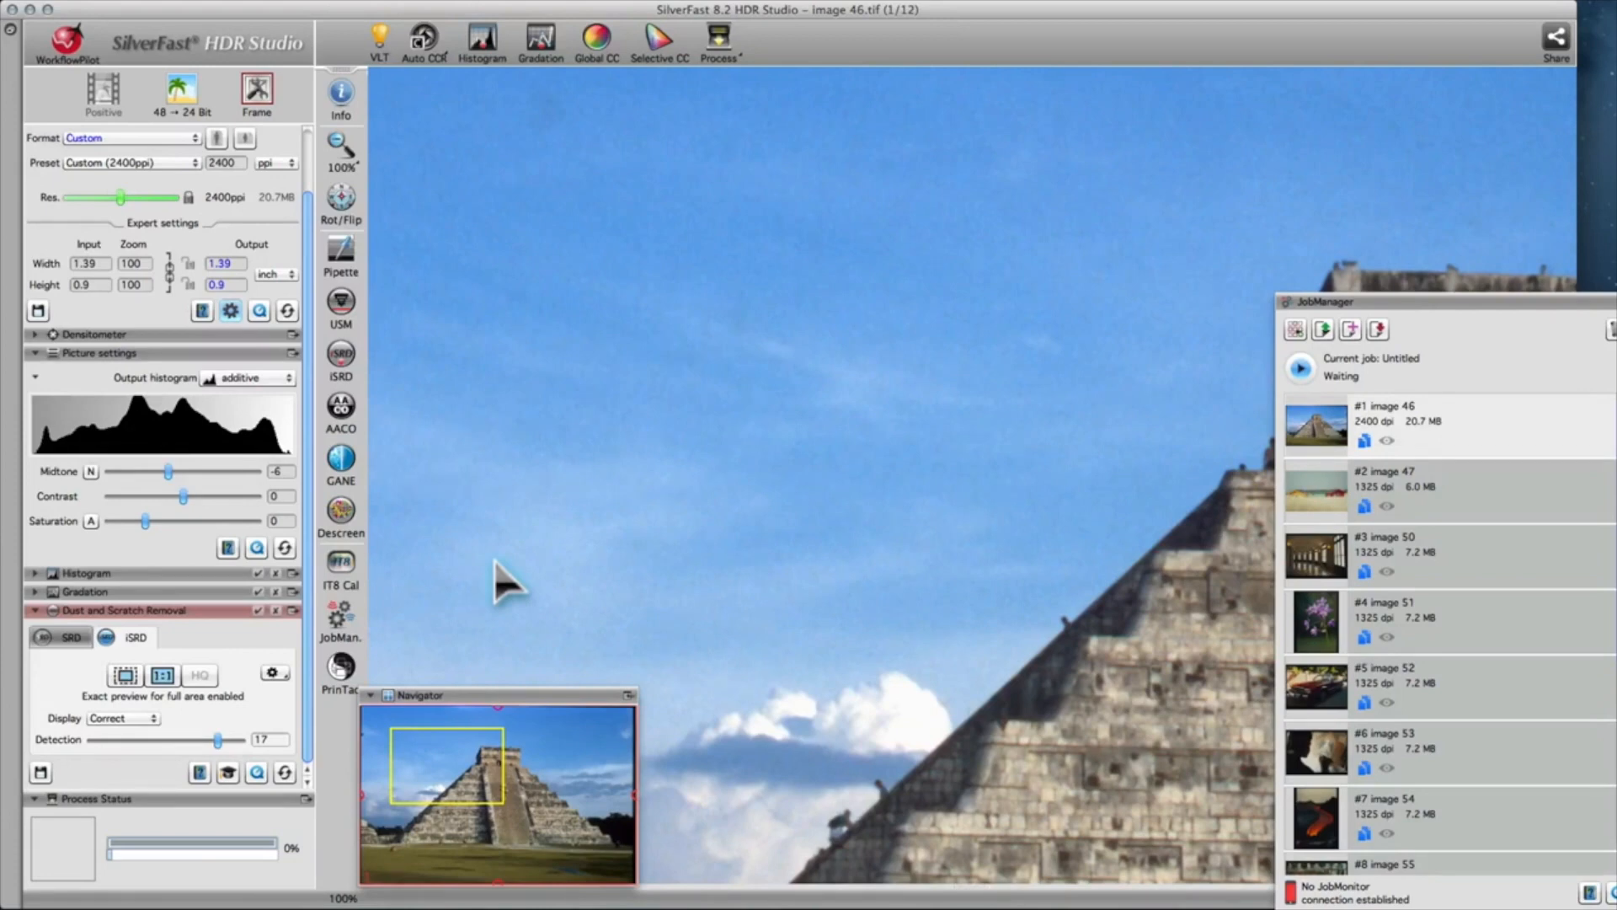
# - Open the Extract & Apply dialog from image 46's copy settings icon
pyautogui.click(1443, 421)
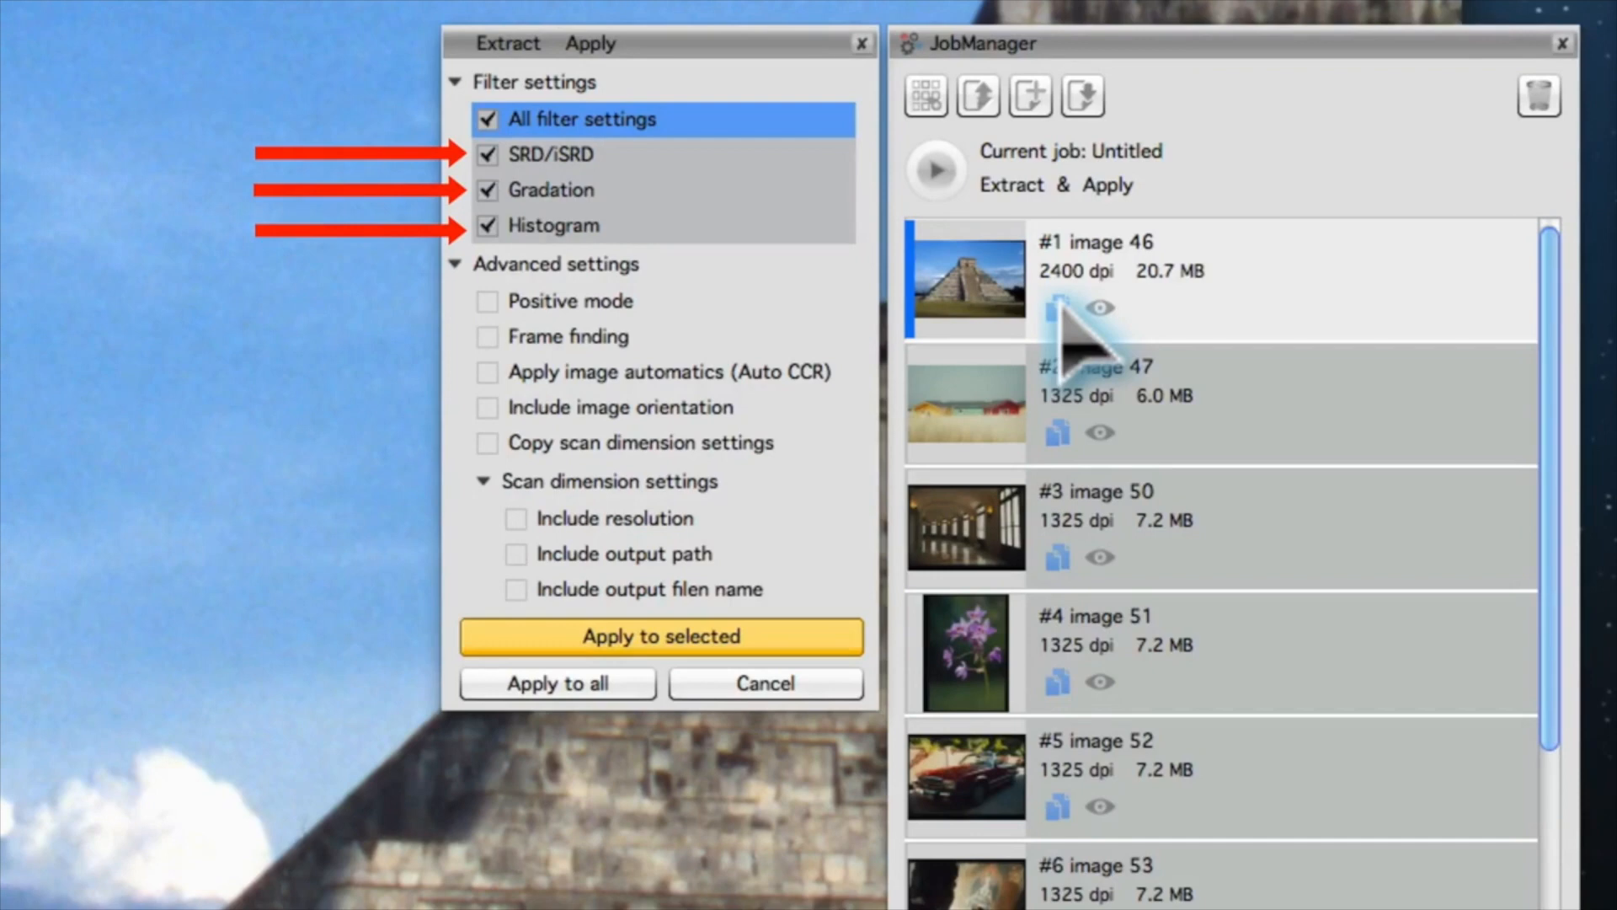
# - Apply image 46's SRD/iSRD, Gradation and Histogram settings to all slides
pyautogui.click(556, 683)
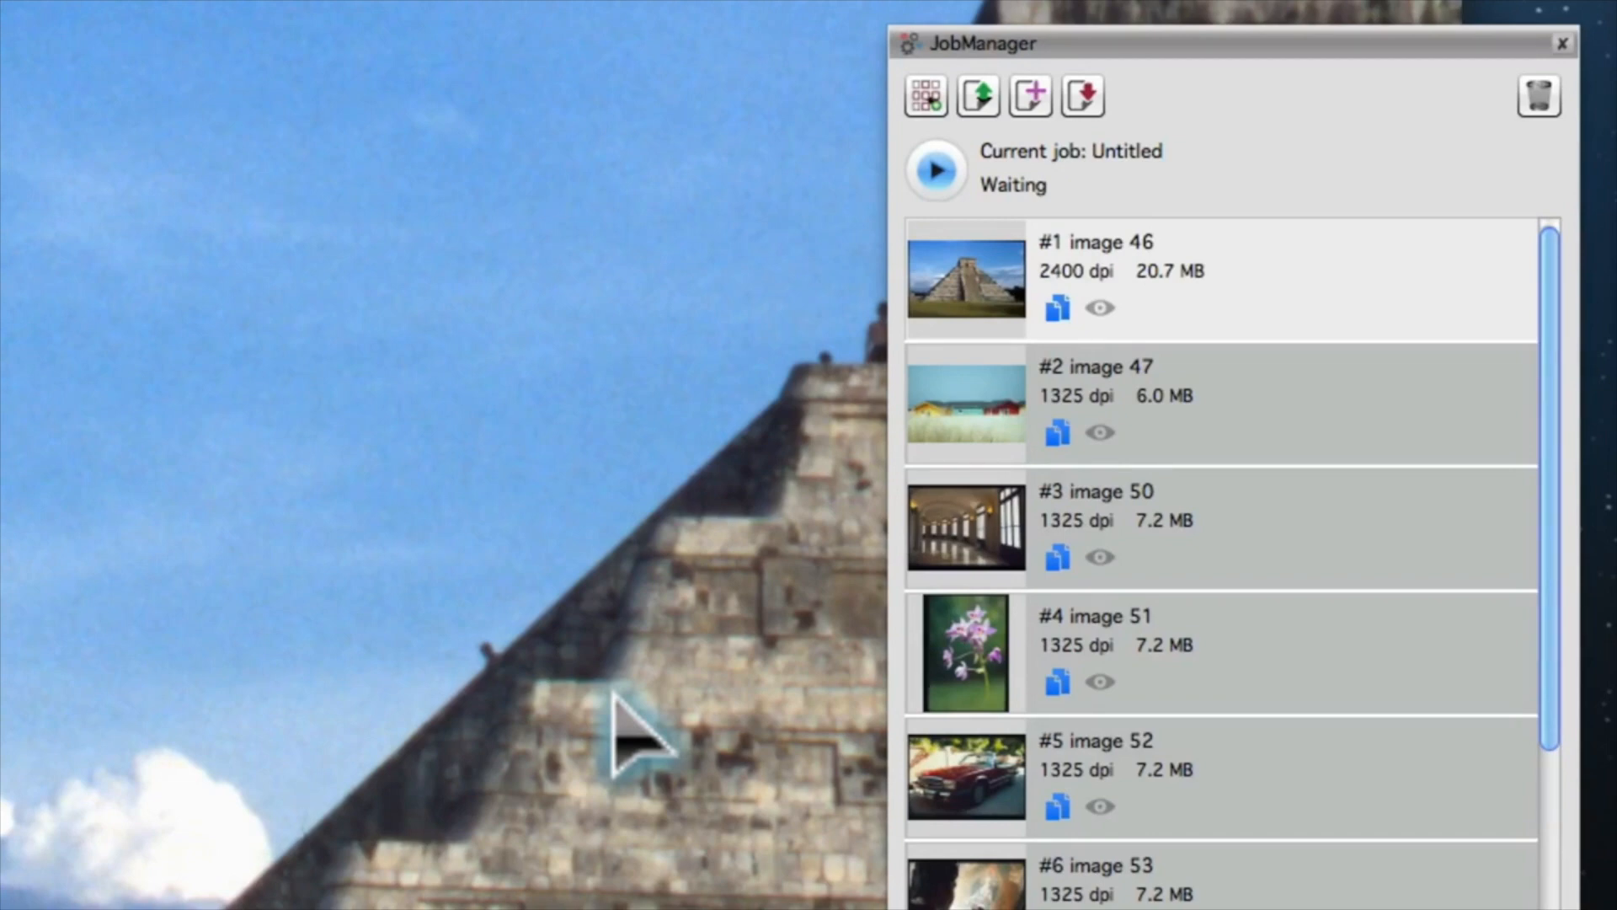
pyautogui.moveTo(908, 289)
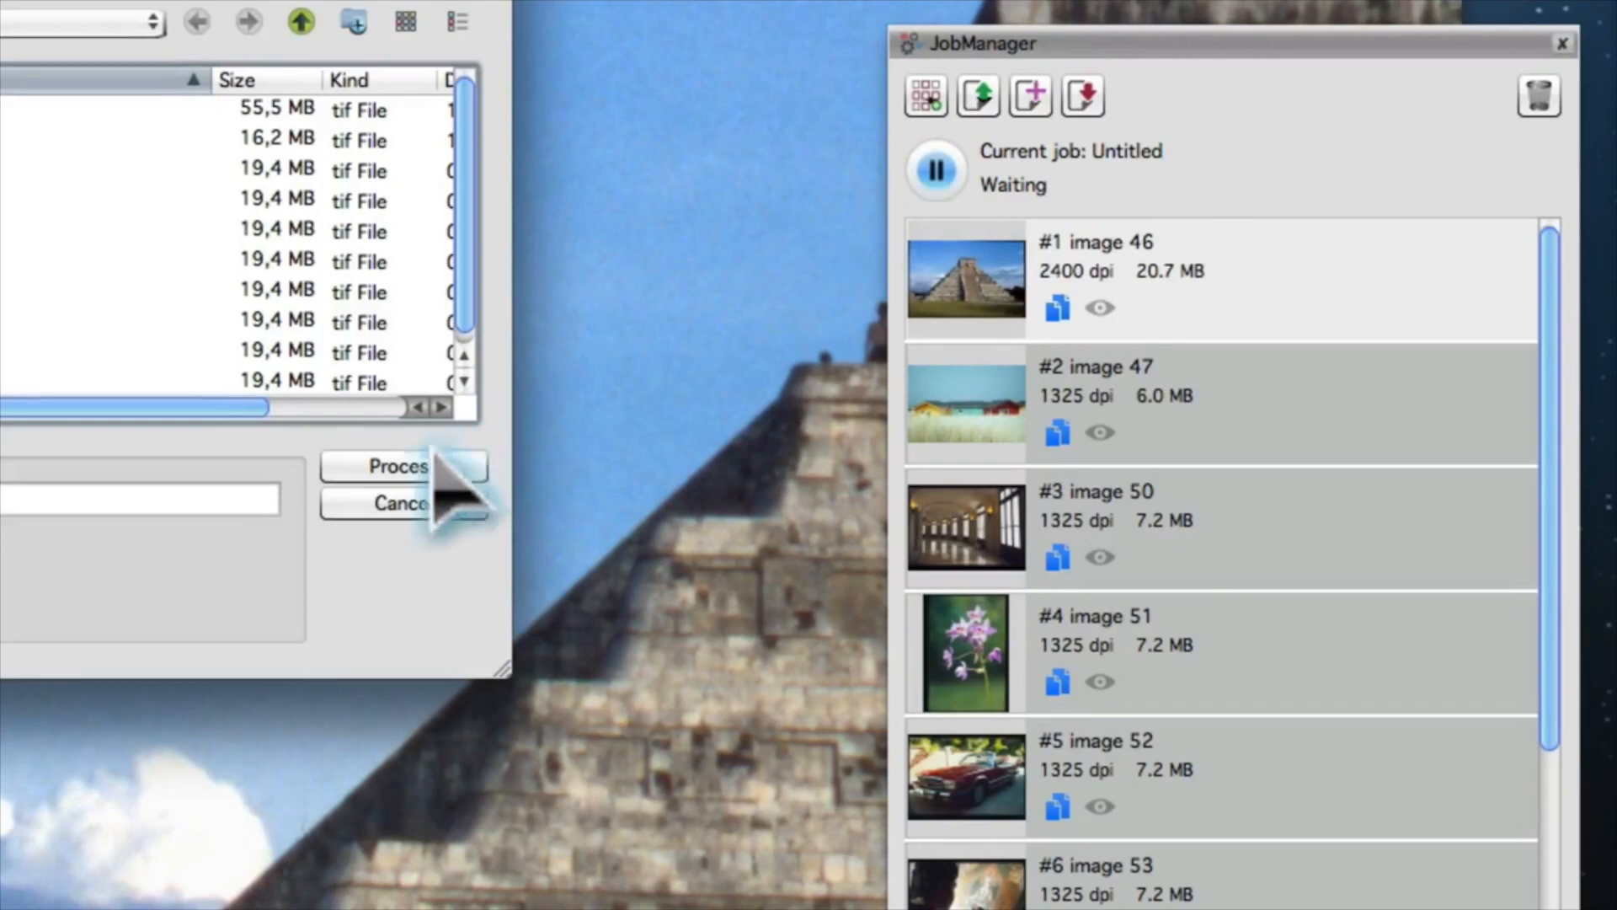
# - Confirm the output folder and start processing the batch
pyautogui.click(390, 465)
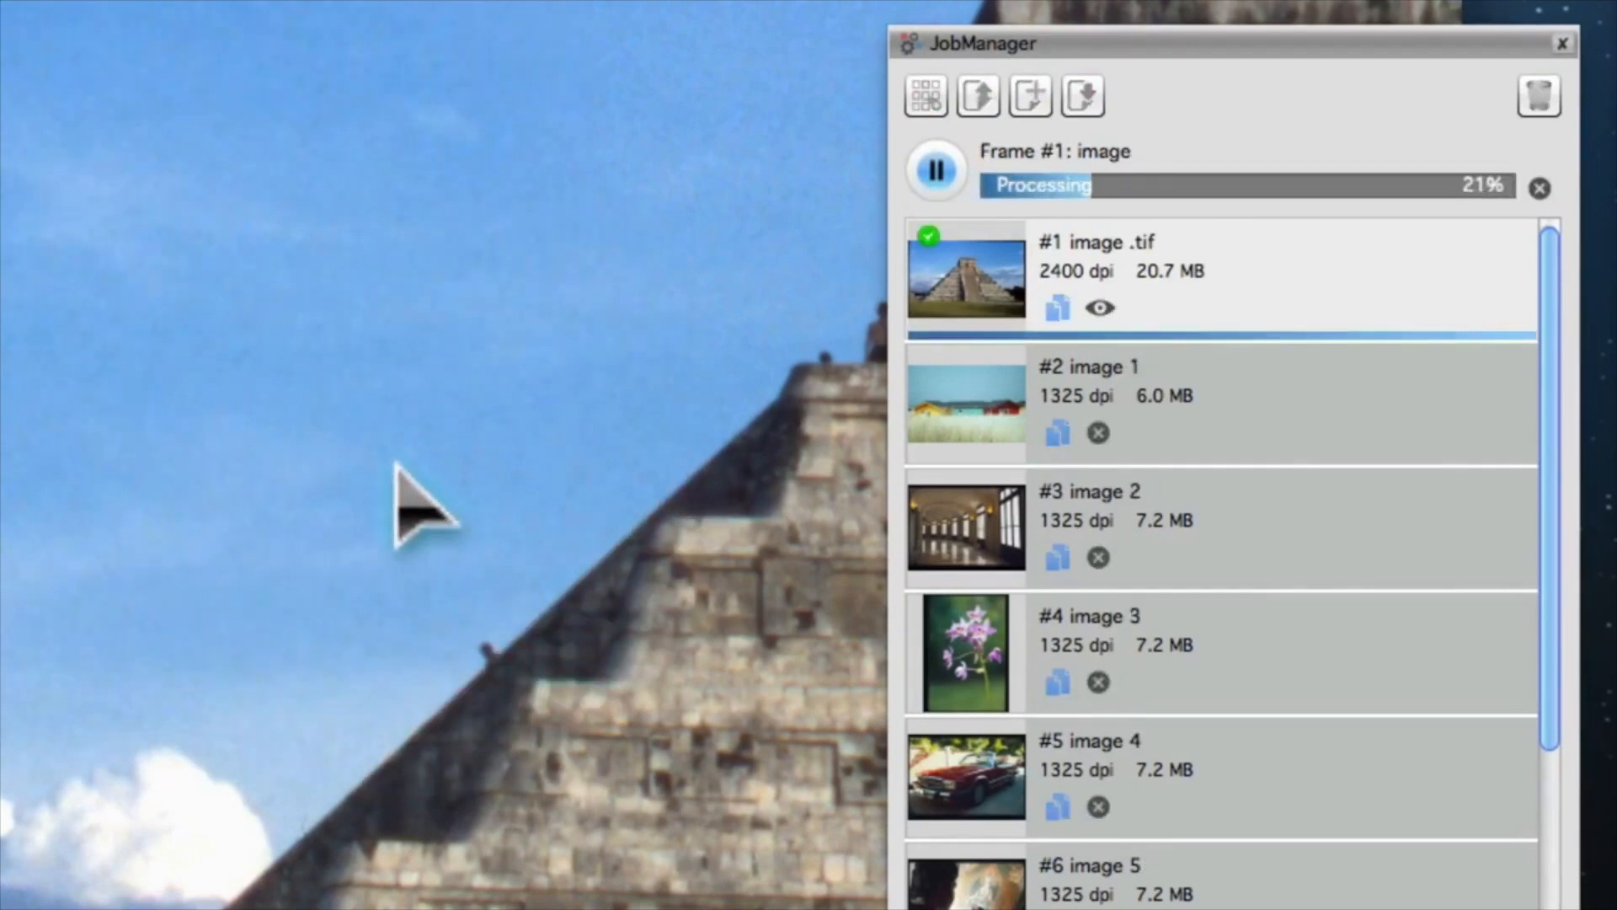